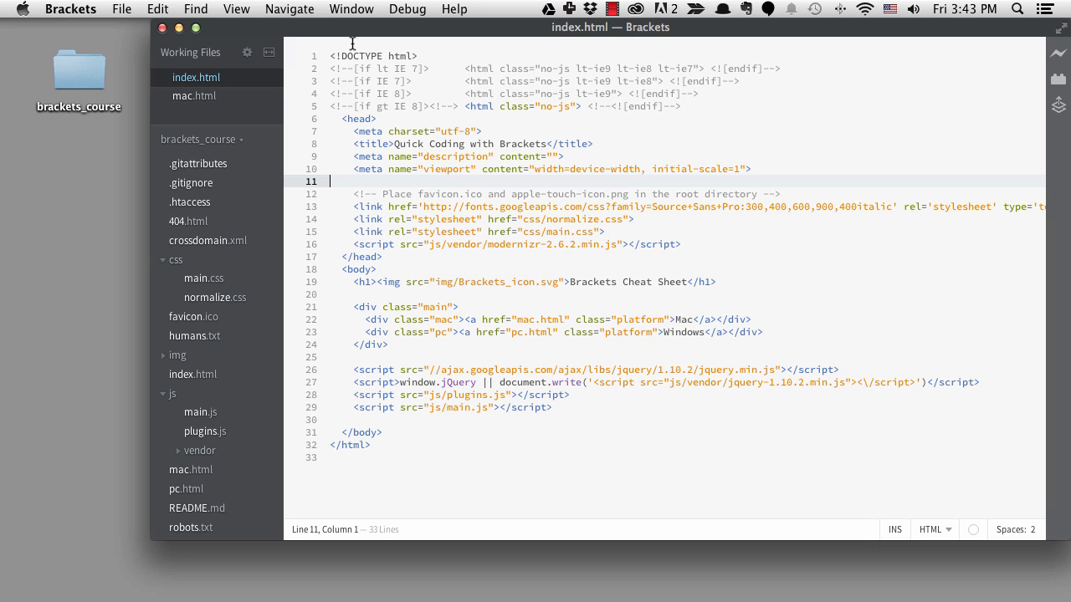
{"action": "mouse_move", "coordinate": [1047, 74]}
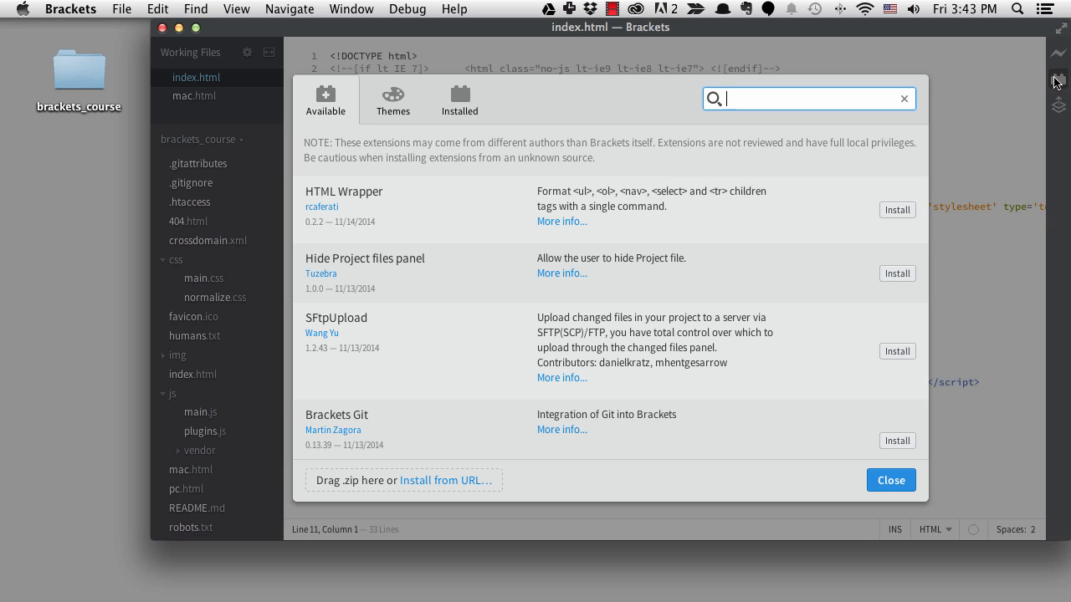
{"action": "mouse_move", "coordinate": [578, 118]}
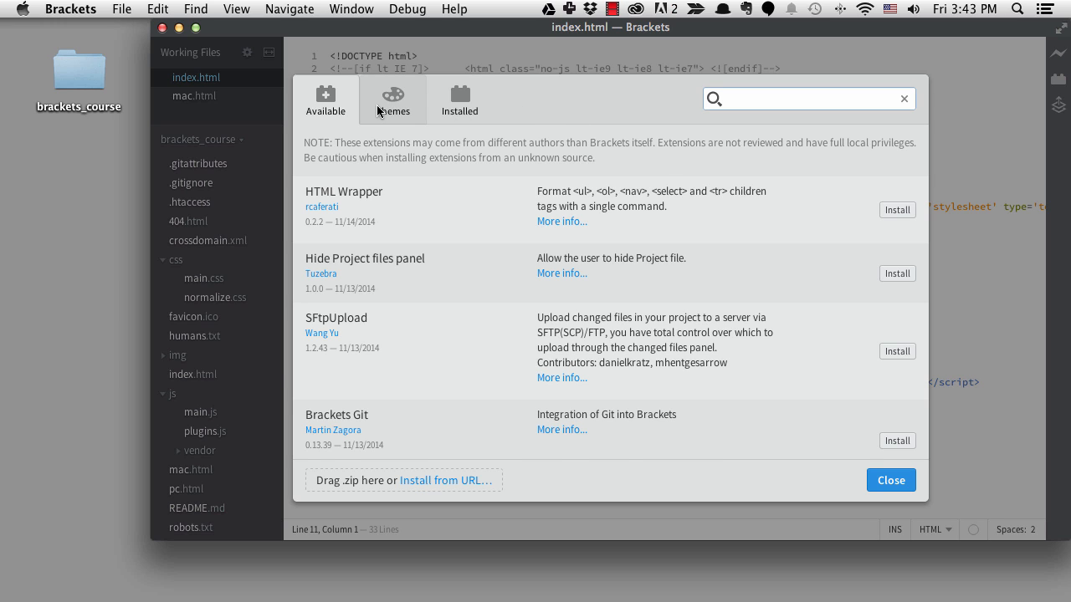
- Browse the Themes list in the Extension Manager before returning to Available extensions
{"action": "left_click", "coordinate": [393, 98]}
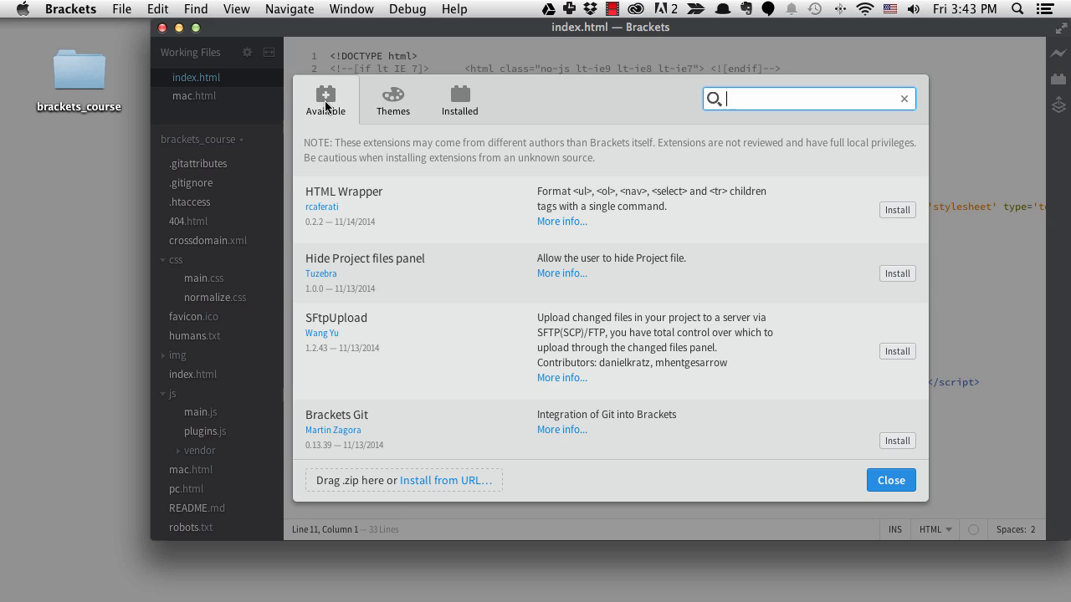
{"action": "mouse_move", "coordinate": [438, 486]}
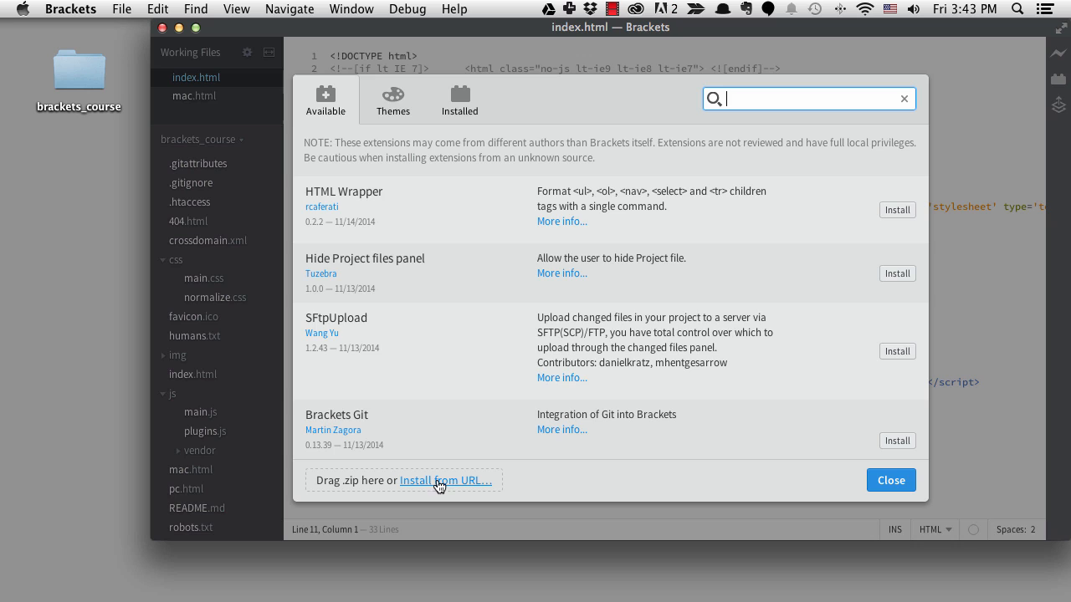
- Cancel the Install from URL dialog and search the available extensions for 'trailing'
{"action": "left_click", "coordinate": [445, 480]}
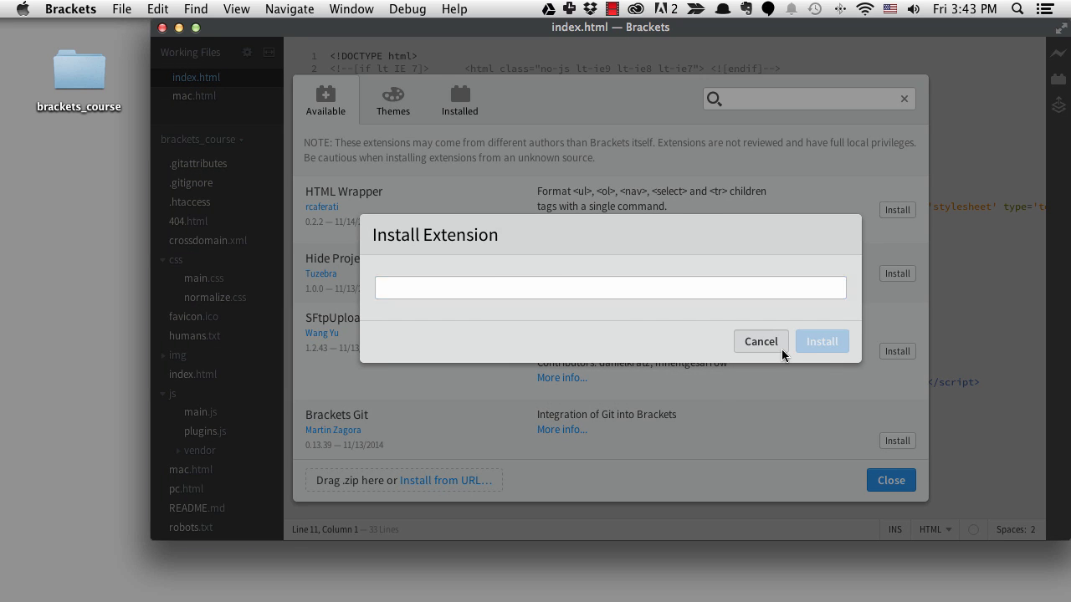
{"action": "left_click", "coordinate": [759, 341]}
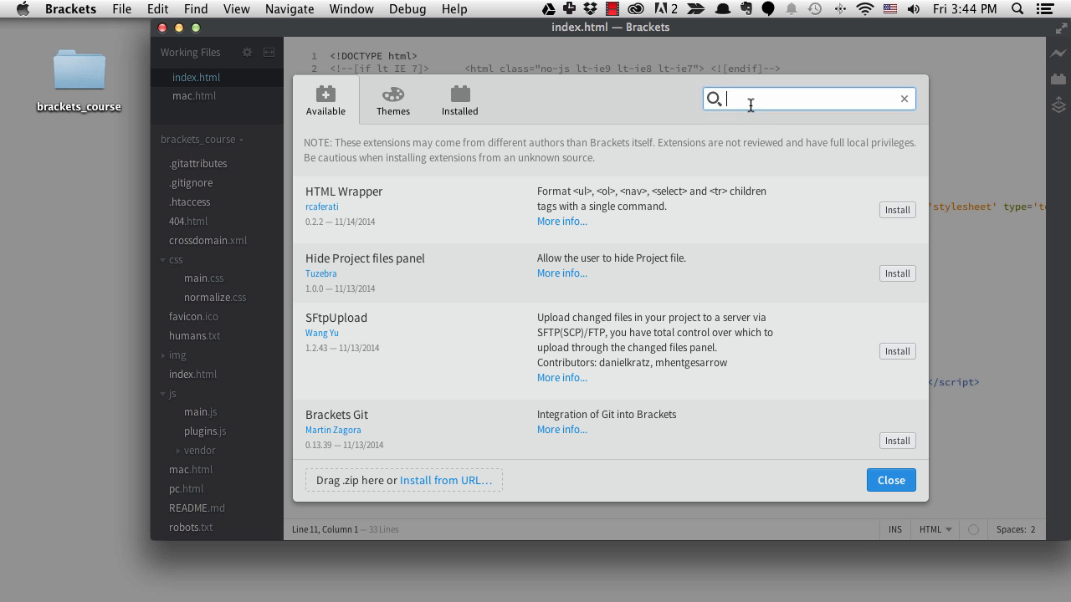
{"action": "type", "text": "trailing"}
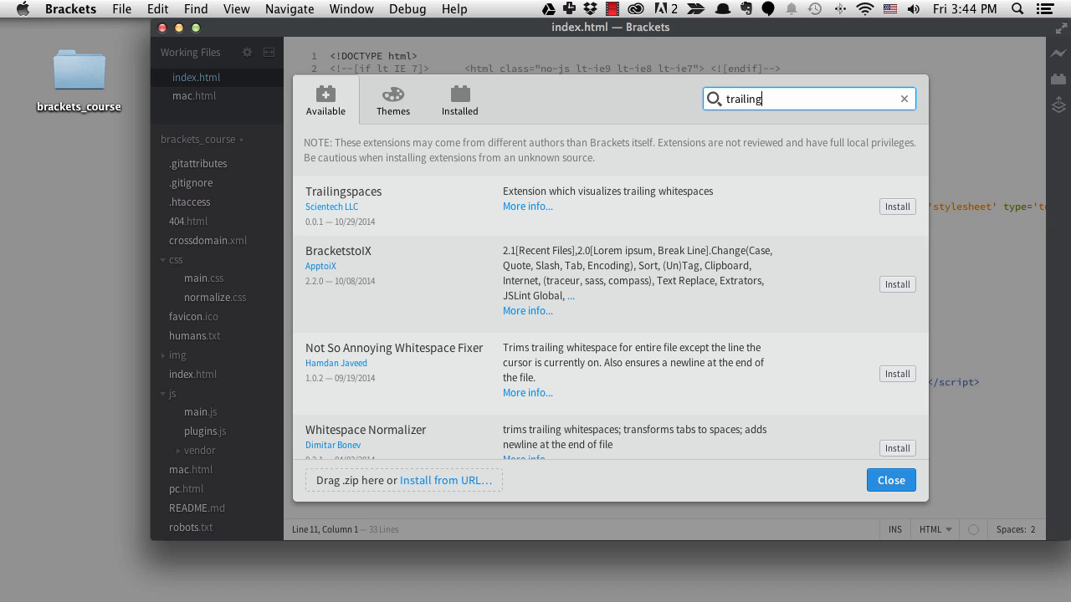
{"action": "mouse_move", "coordinate": [741, 157]}
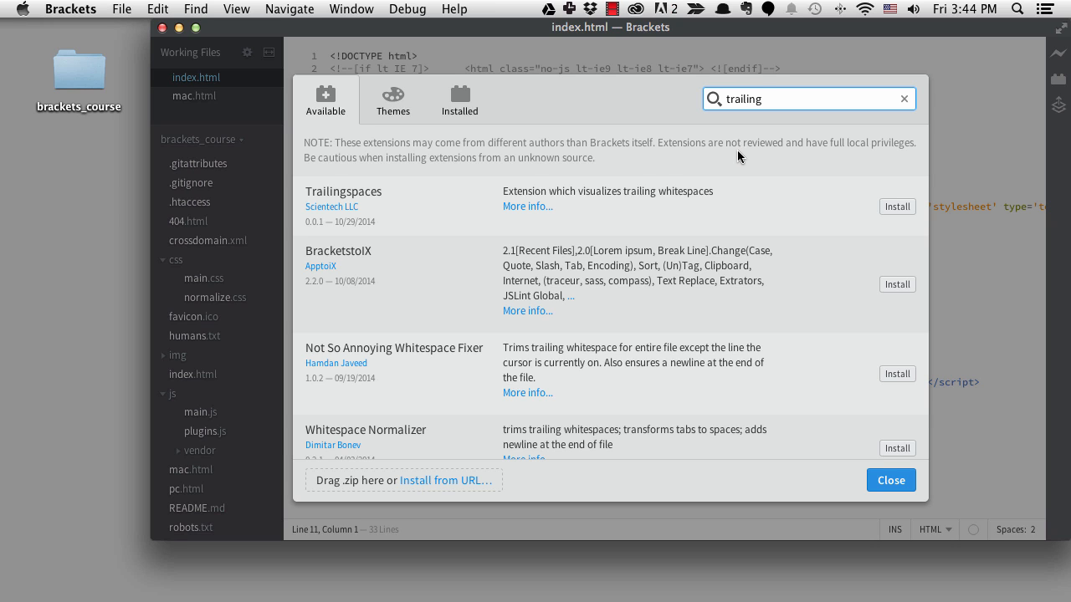
{"action": "scroll", "scroll_direction": "down", "scroll_amount": 3}
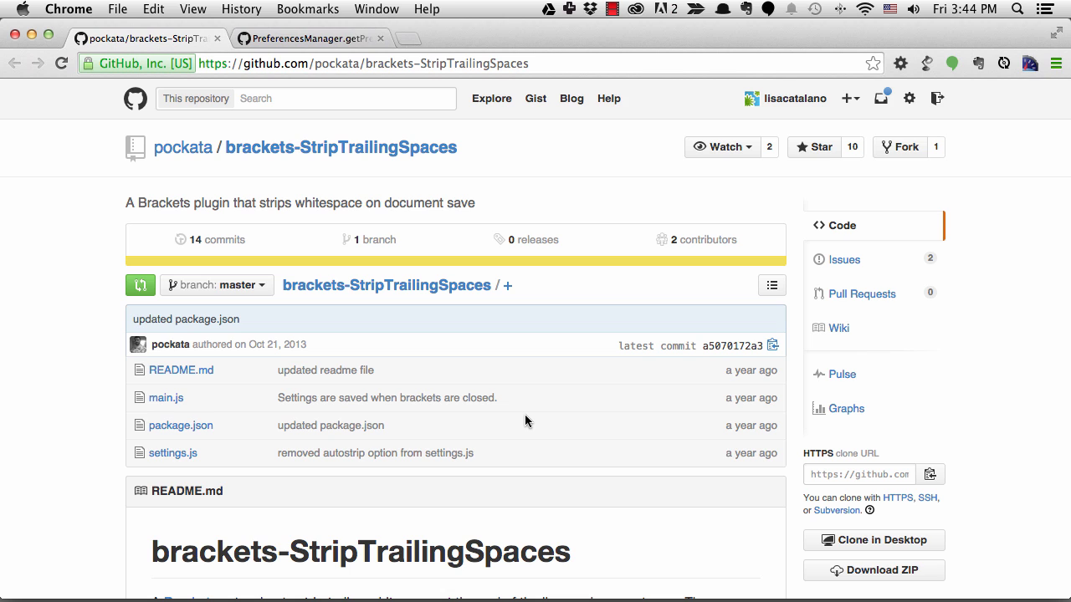
{"action": "mouse_move", "coordinate": [816, 262]}
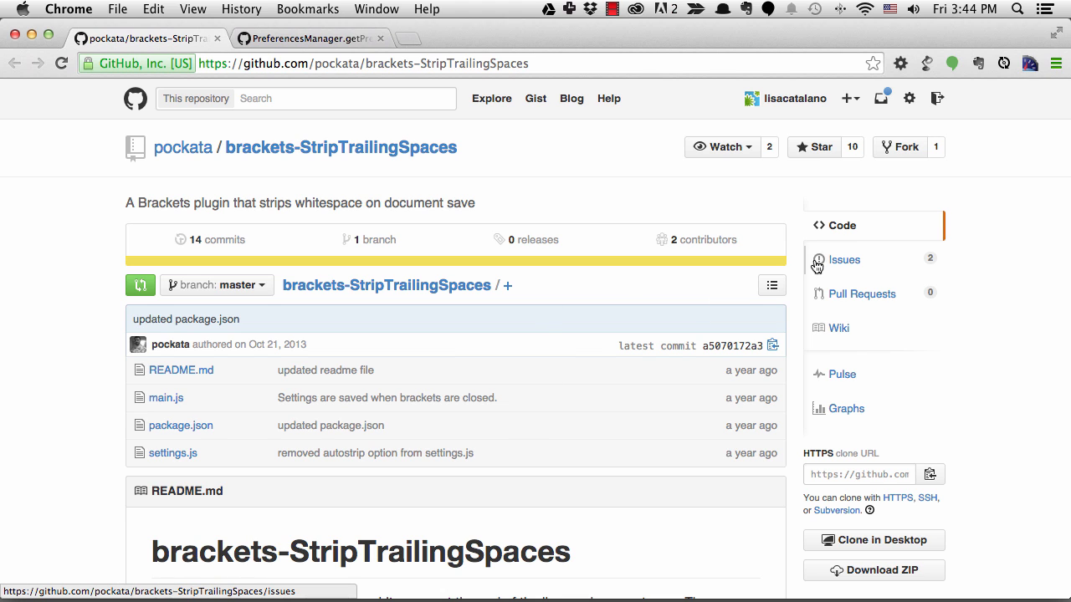
- Read the open 'PreferencesManager.getPreferenceStorage is deprecated' issue in the repository
{"action": "left_click", "coordinate": [843, 261]}
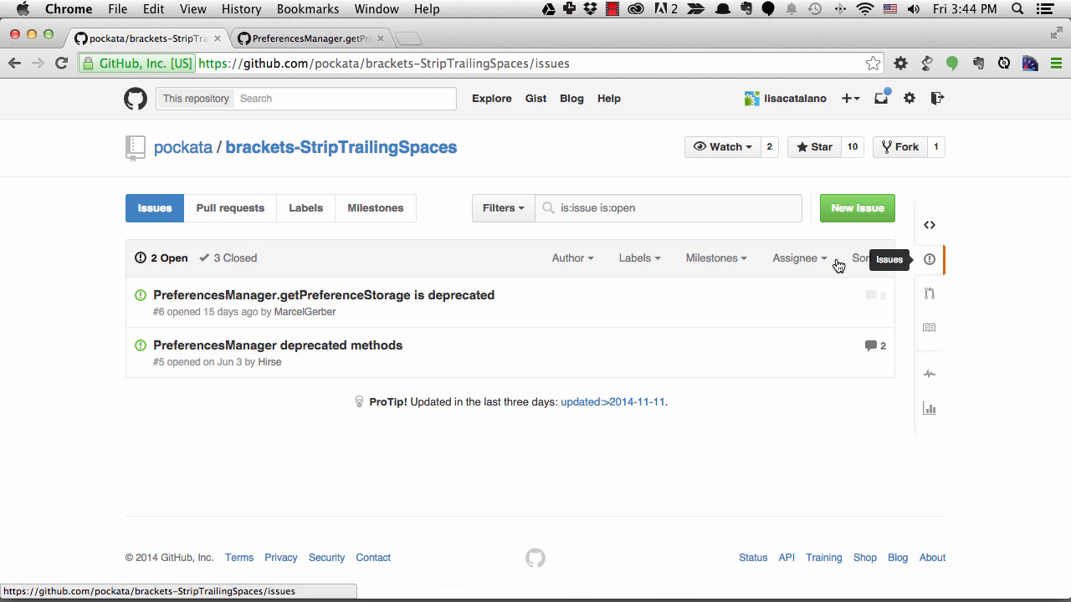
{"action": "mouse_move", "coordinate": [469, 264]}
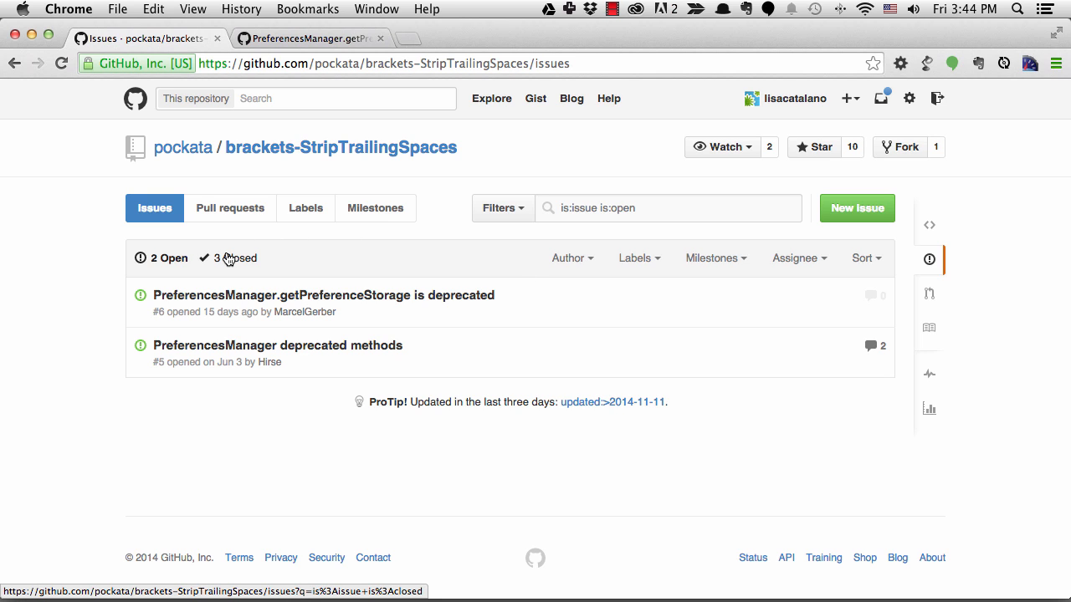
{"action": "left_click", "coordinate": [167, 258]}
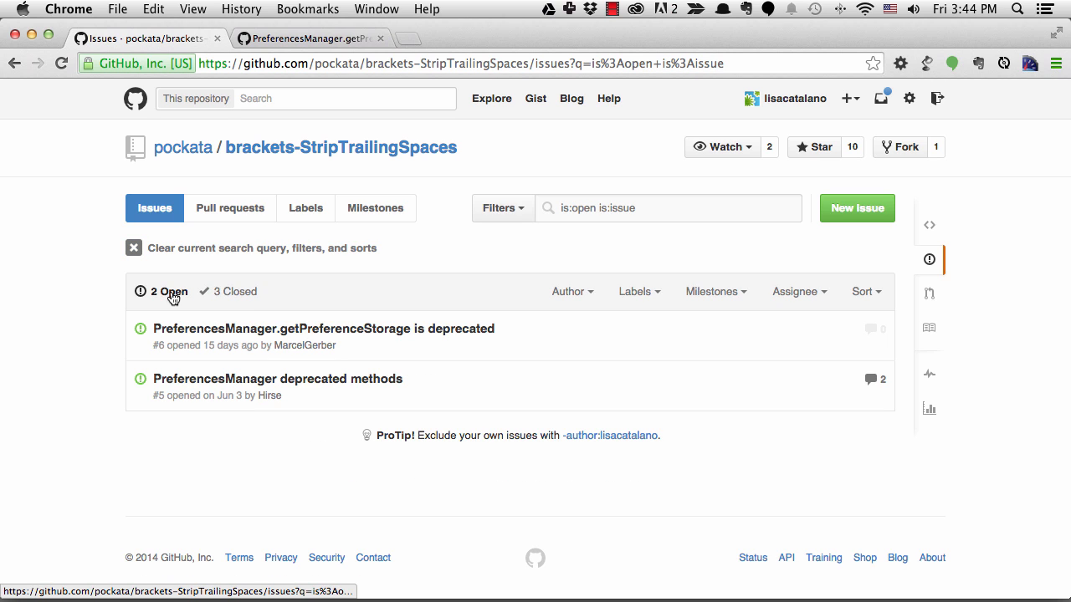
{"action": "mouse_move", "coordinate": [308, 330]}
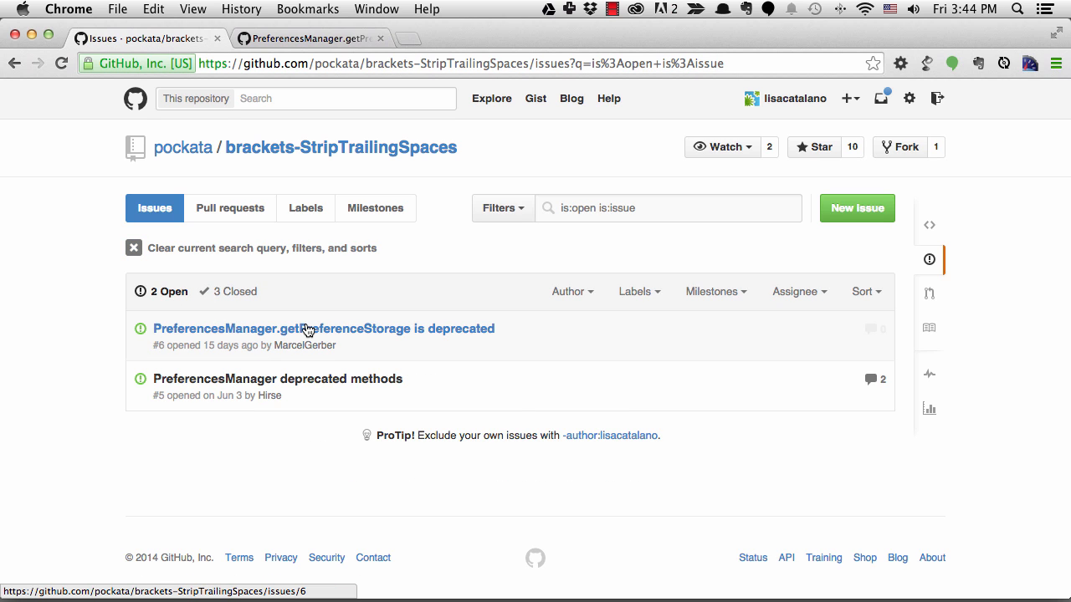
{"action": "left_click", "coordinate": [311, 328]}
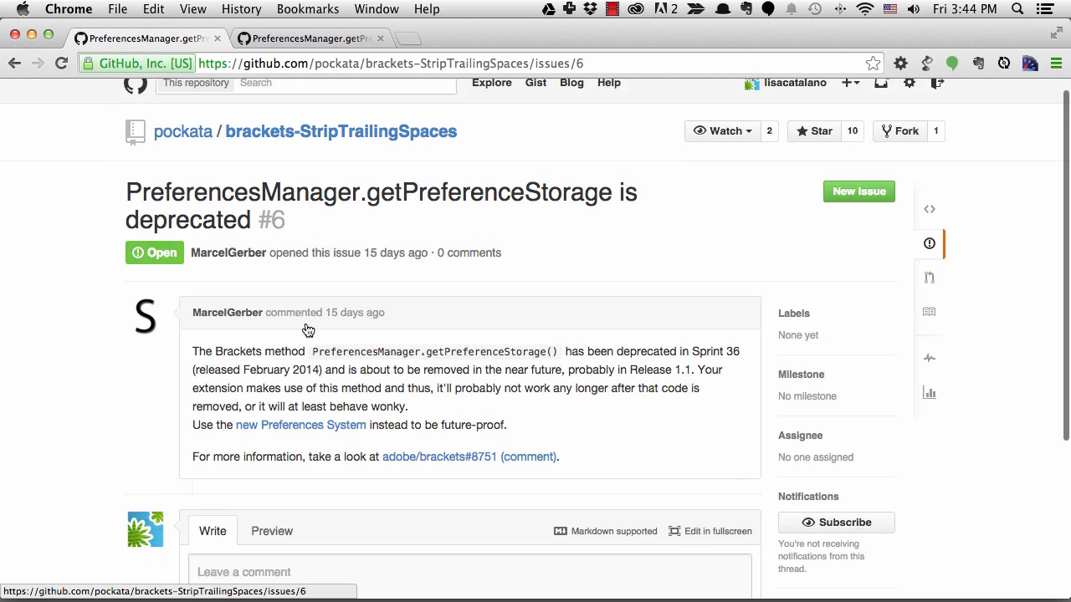
{"action": "scroll", "scroll_direction": "down", "scroll_amount": 3}
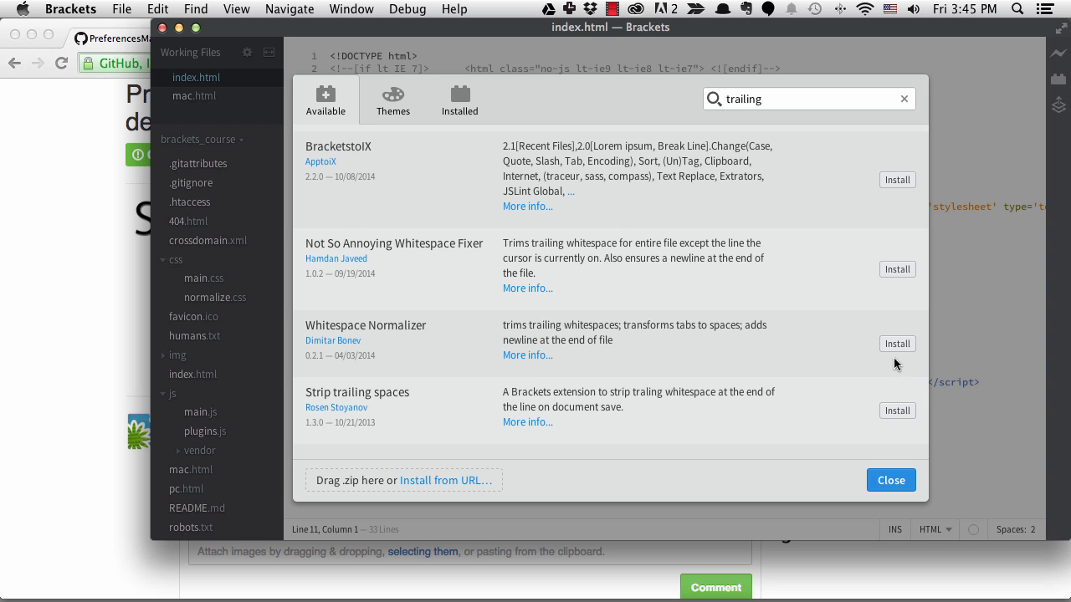
- Install Whitespace Normalizer and close the Extension Manager back to index.html
{"action": "left_click", "coordinate": [897, 345]}
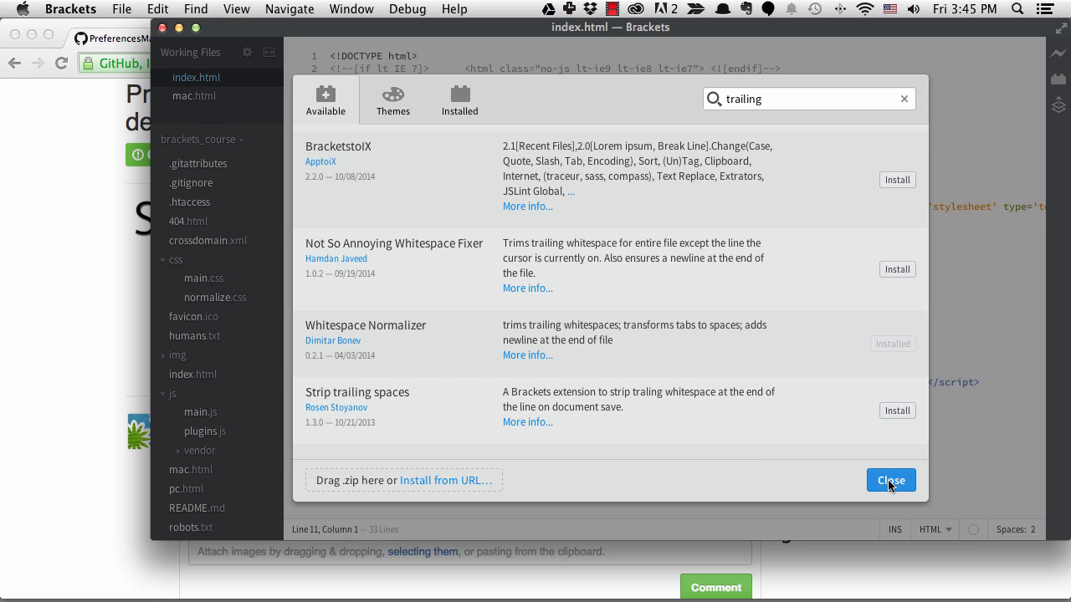
{"action": "left_click", "coordinate": [890, 480]}
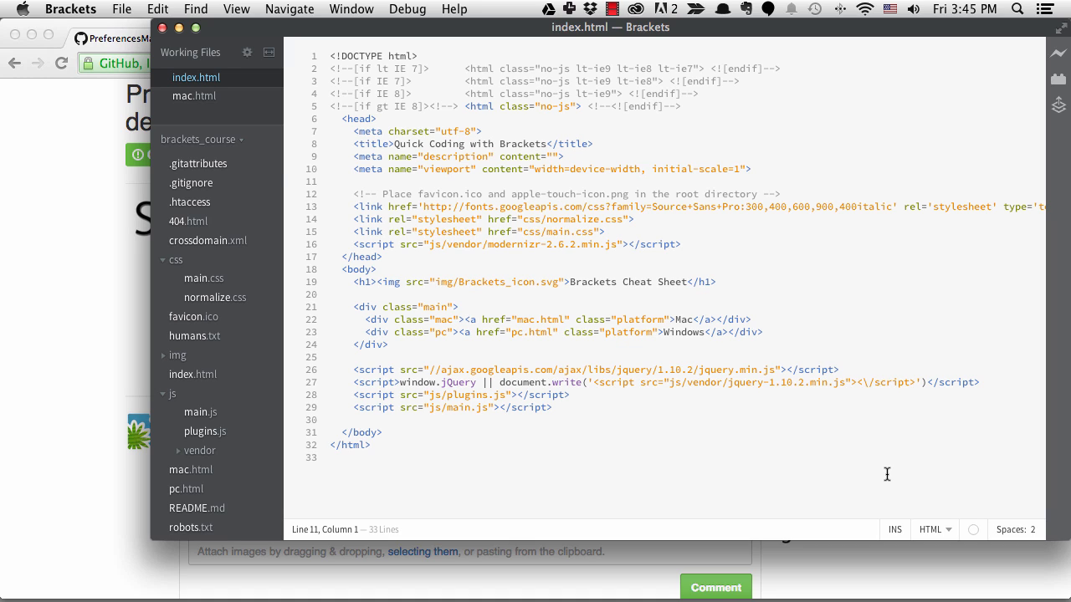
- Save index.html from line 10 so trailing whitespace is stripped, then reopen the Extension Manager
{"action": "left_click", "coordinate": [763, 169]}
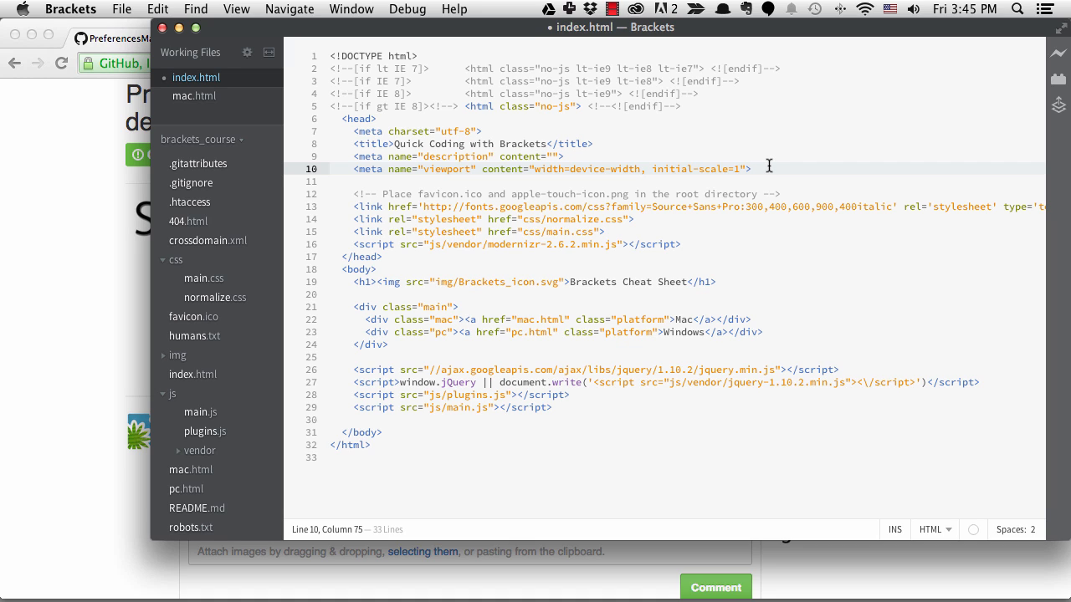
{"action": "key", "text": "cmd+s"}
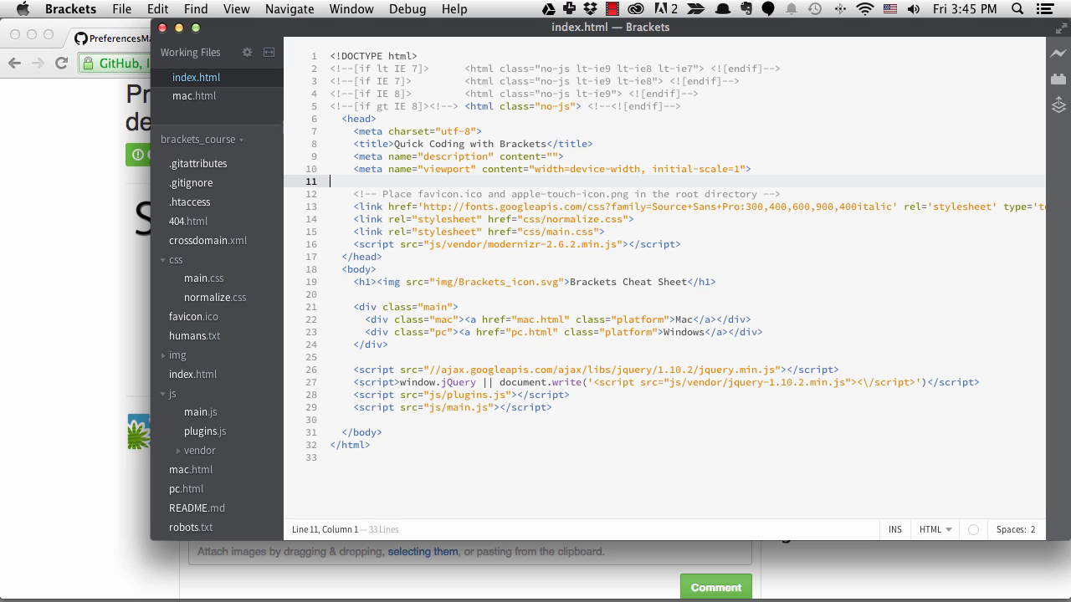
{"action": "left_click", "coordinate": [157, 10]}
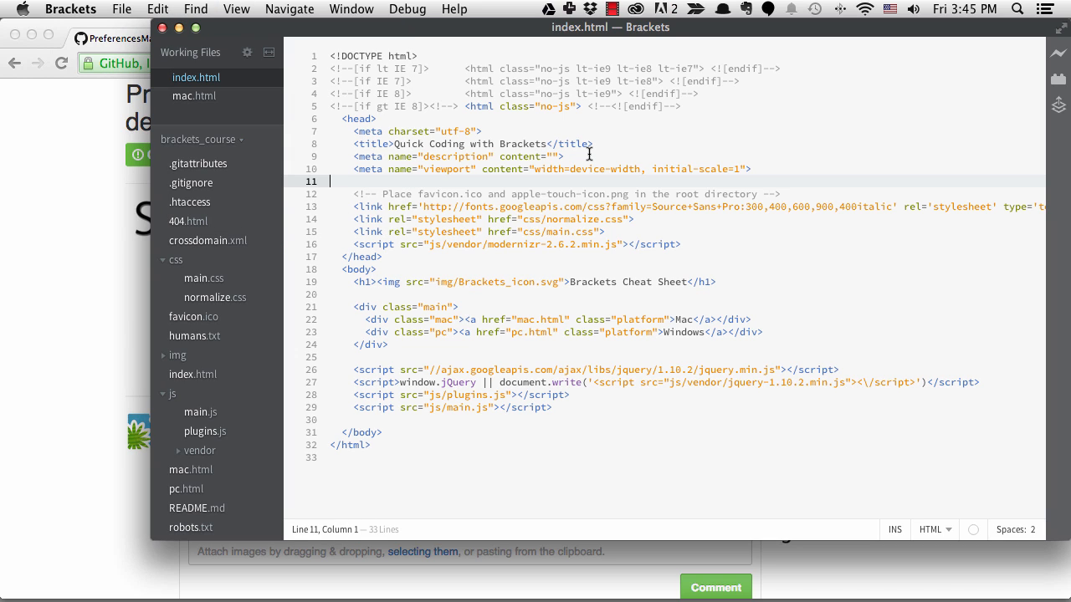
{"action": "mouse_move", "coordinate": [669, 144]}
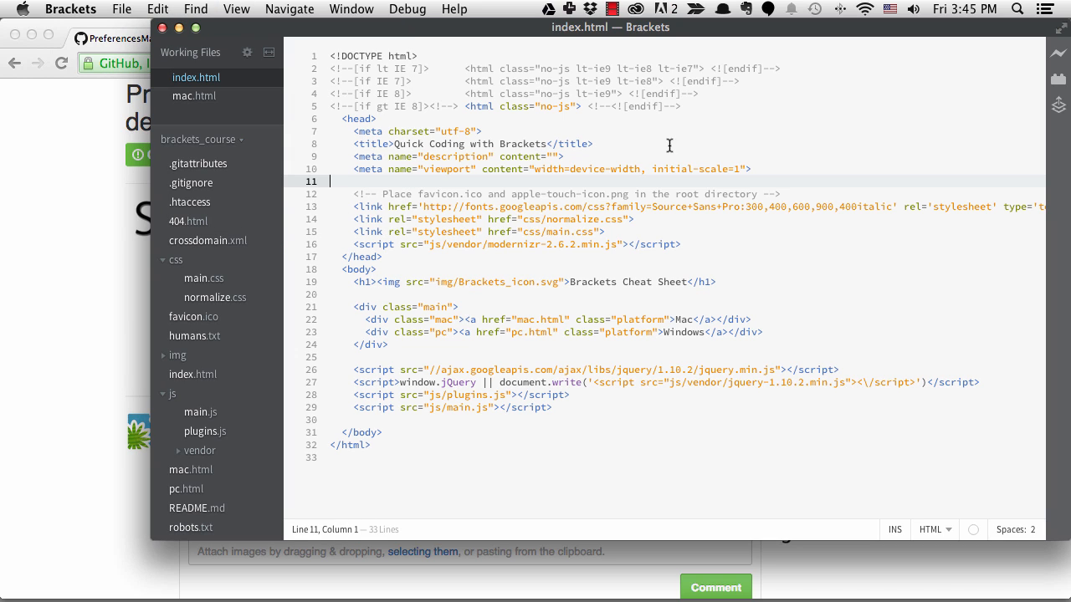
{"action": "left_click", "coordinate": [1057, 81]}
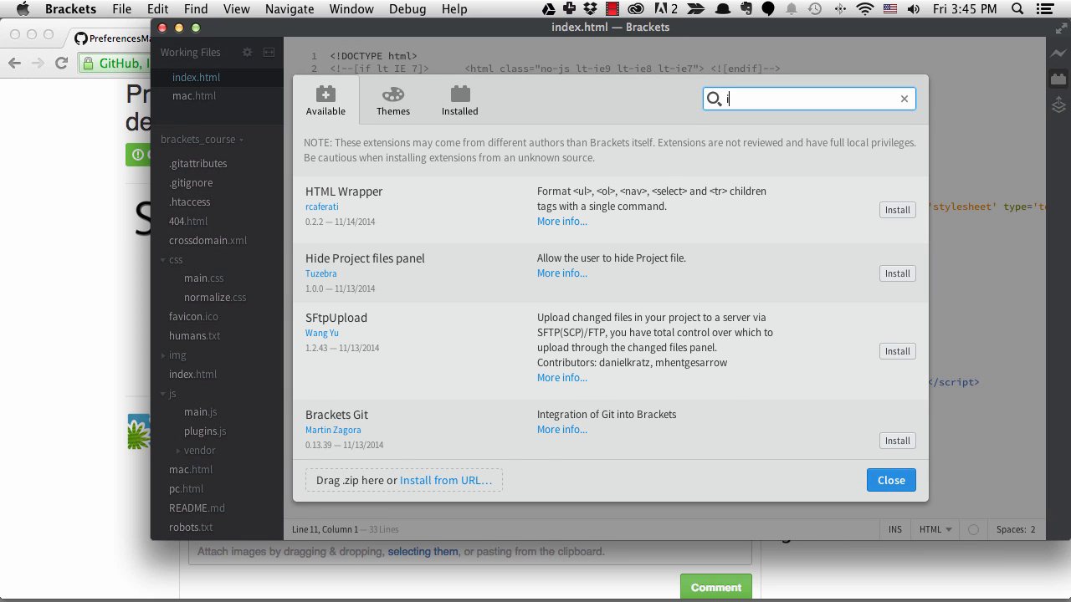
- Search 'icons', install Brackets Icons and close the Extension Manager
{"action": "type", "text": "cons"}
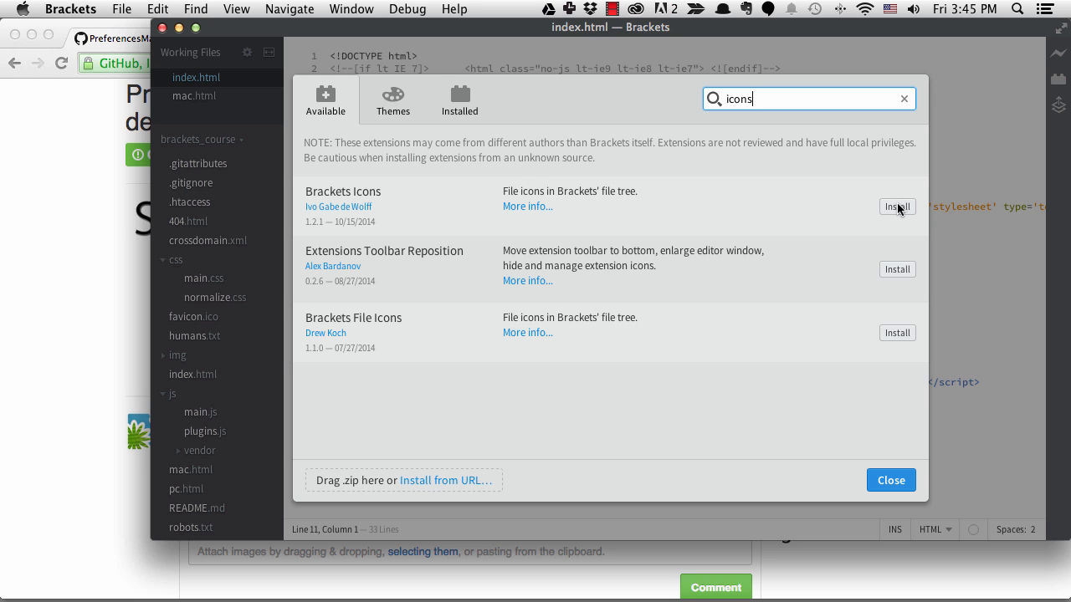
{"action": "left_click", "coordinate": [897, 207]}
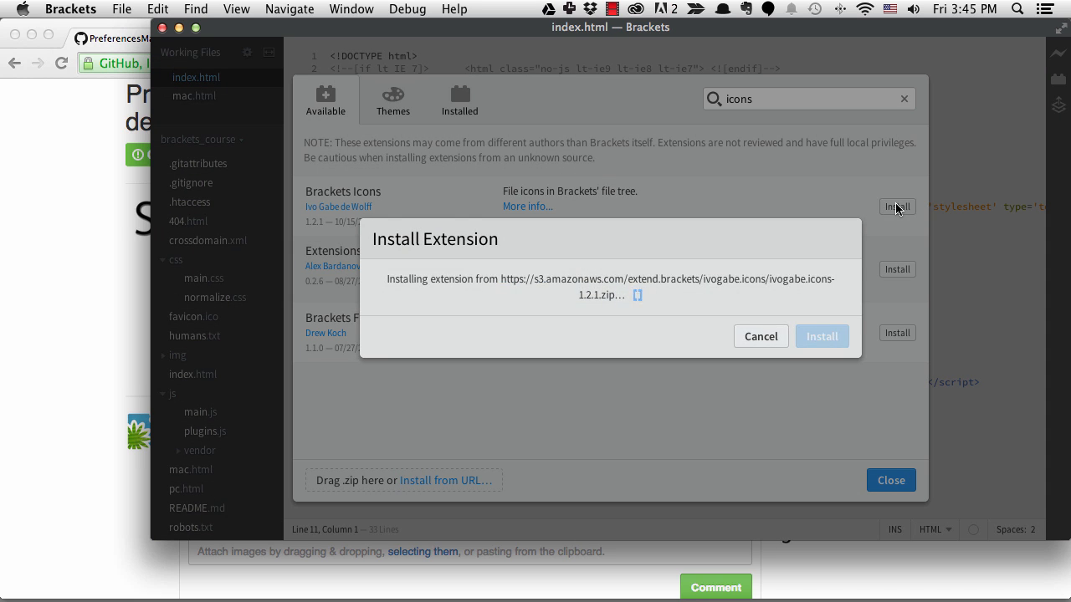
{"action": "left_click", "coordinate": [821, 336]}
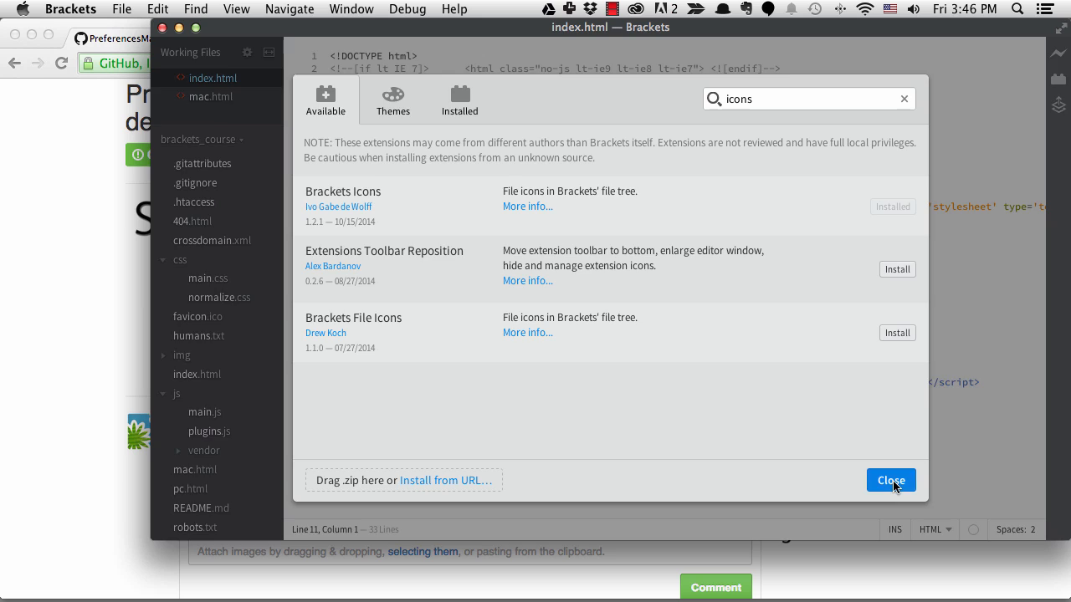
{"action": "left_click", "coordinate": [890, 480]}
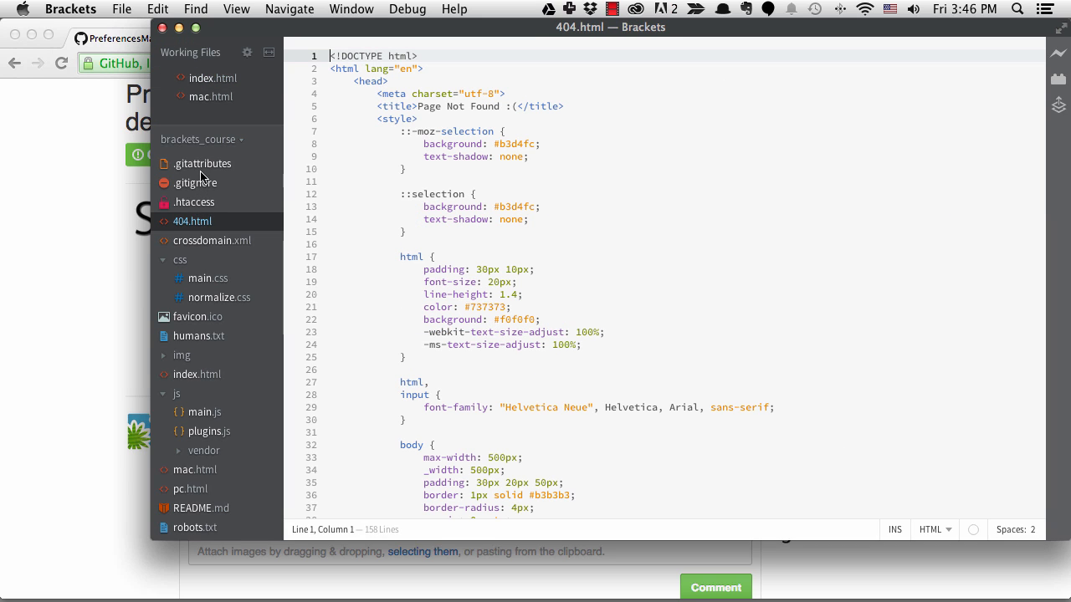
- Open css/main.css, js/main.js and mac.html to show their file-type icons
{"action": "left_click", "coordinate": [207, 278]}
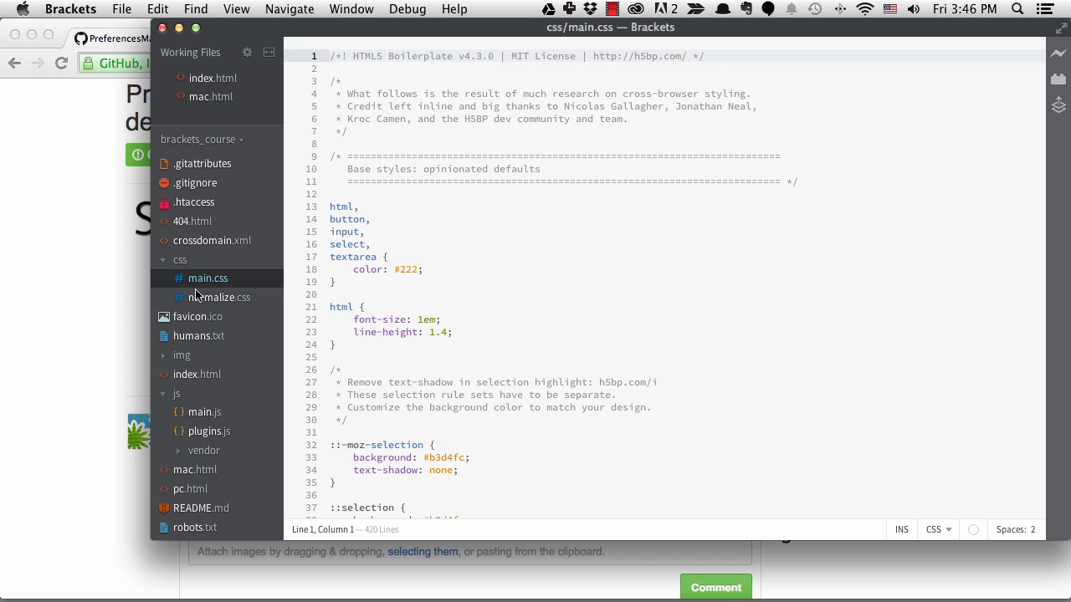
{"action": "left_click", "coordinate": [206, 411]}
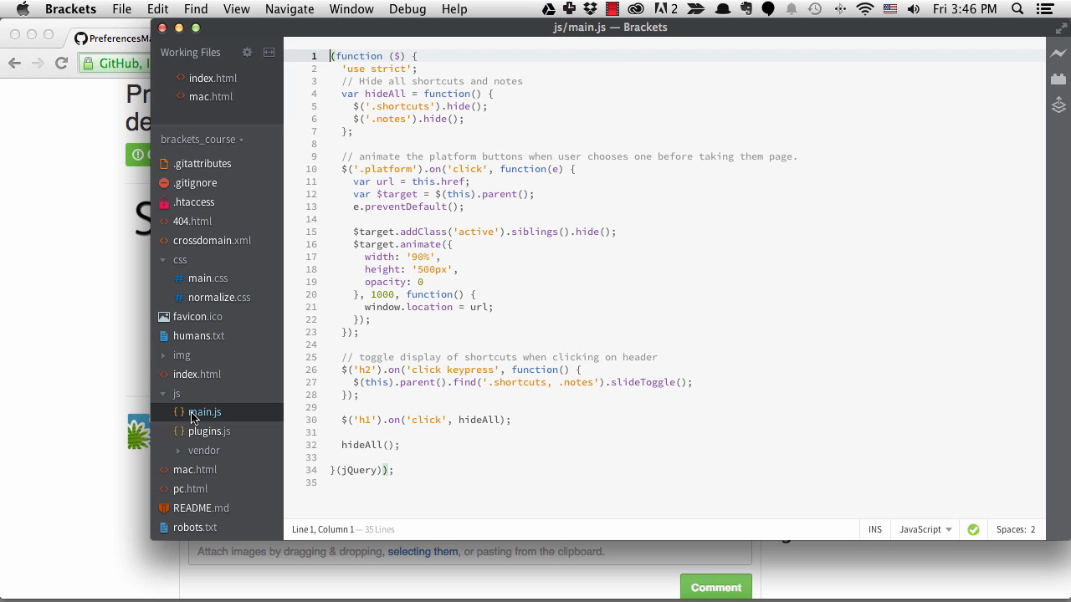
{"action": "left_click", "coordinate": [213, 95]}
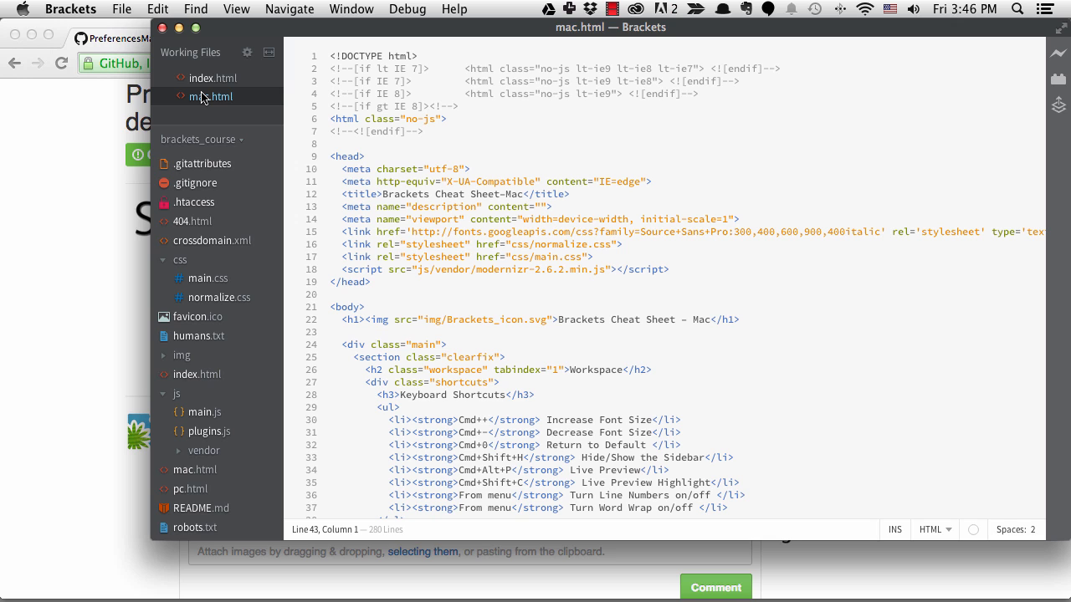
{"action": "mouse_move", "coordinate": [221, 110]}
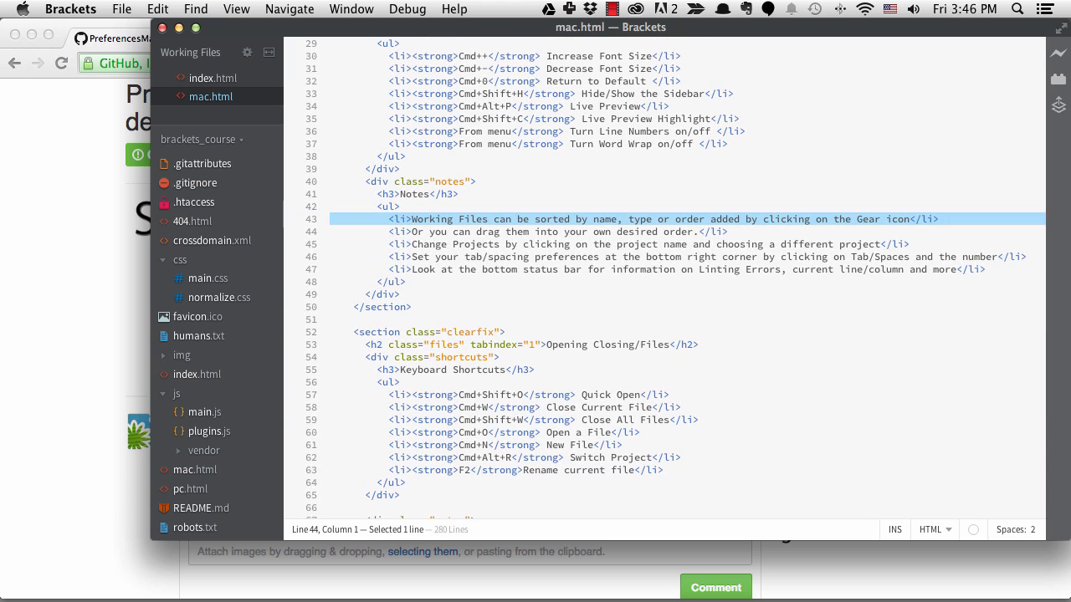
- Copy the notes list items in mac.html and install the Paste and Indent extension
{"action": "key", "text": "Cmd+C"}
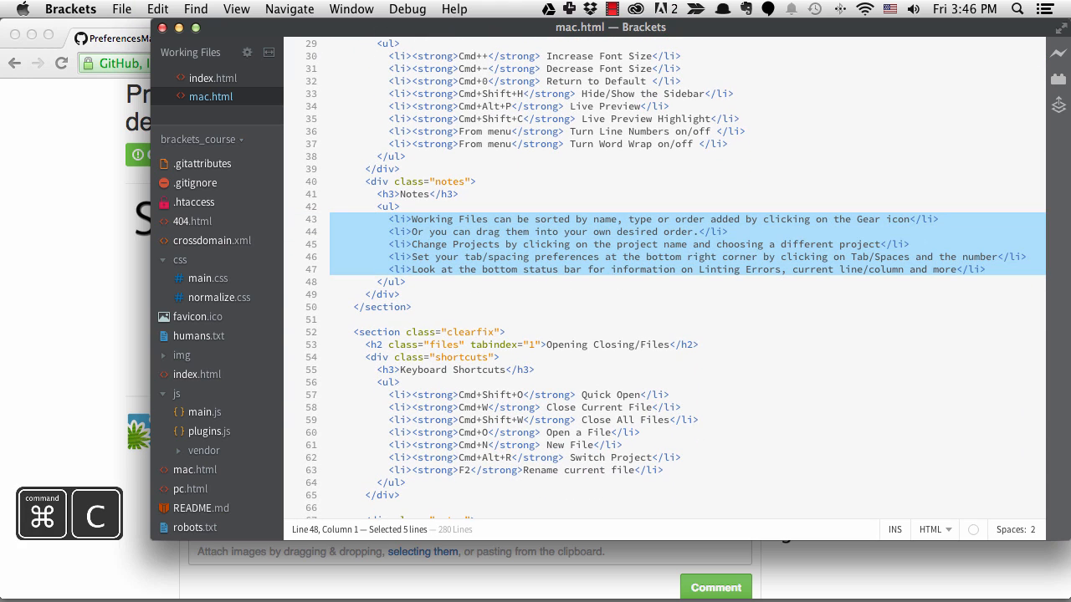
{"action": "key", "text": "Cmd+V"}
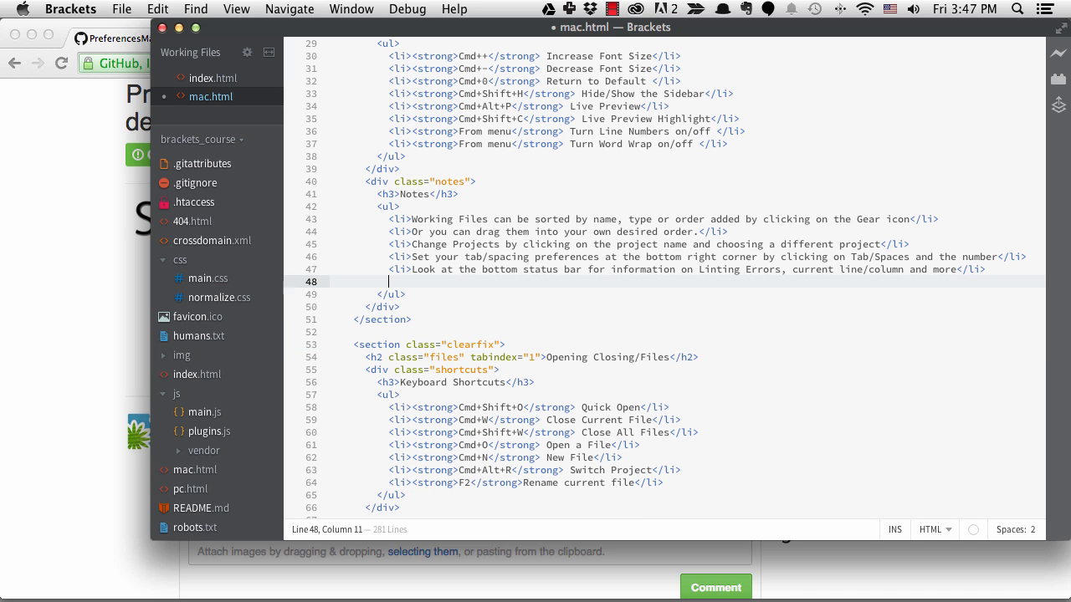
{"action": "key", "text": "cmd+v"}
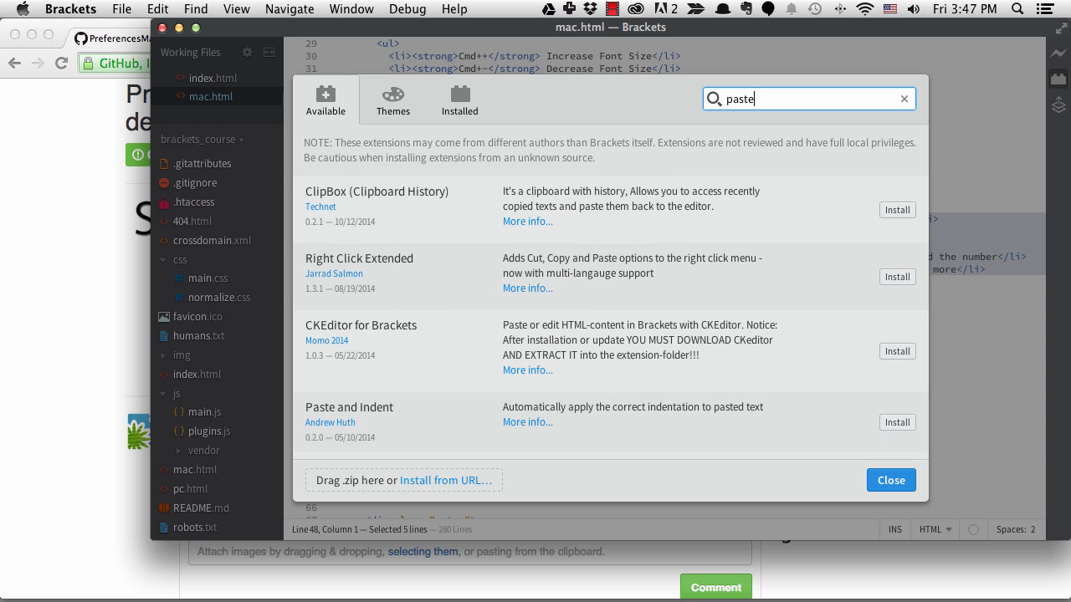
{"action": "left_click", "coordinate": [897, 422]}
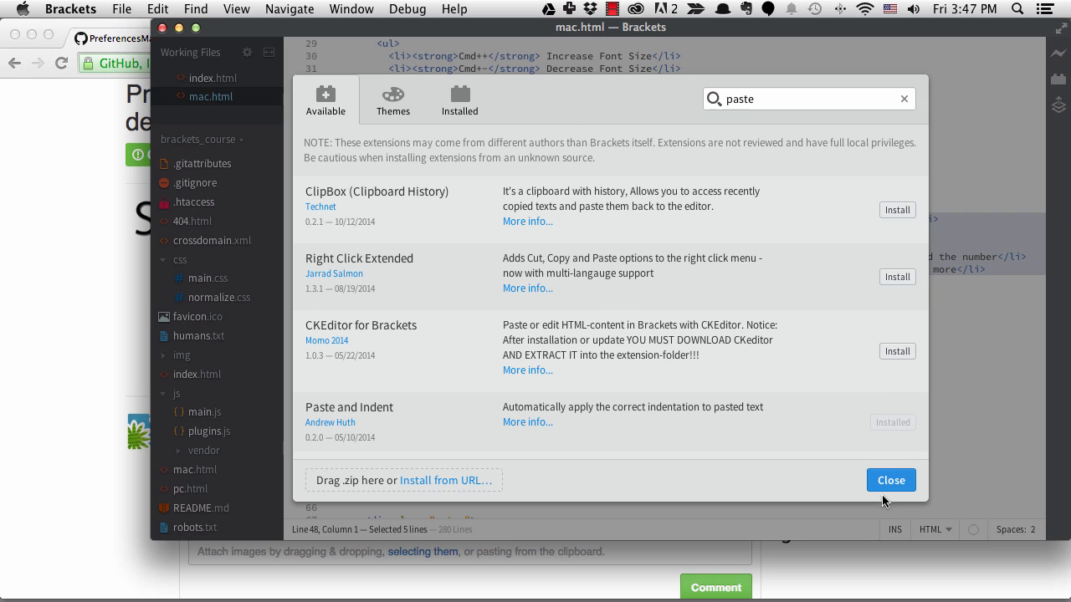
- Paste the copied notes items after line 47 in mac.html, then undo the badly indented paste
{"action": "left_click", "coordinate": [890, 480]}
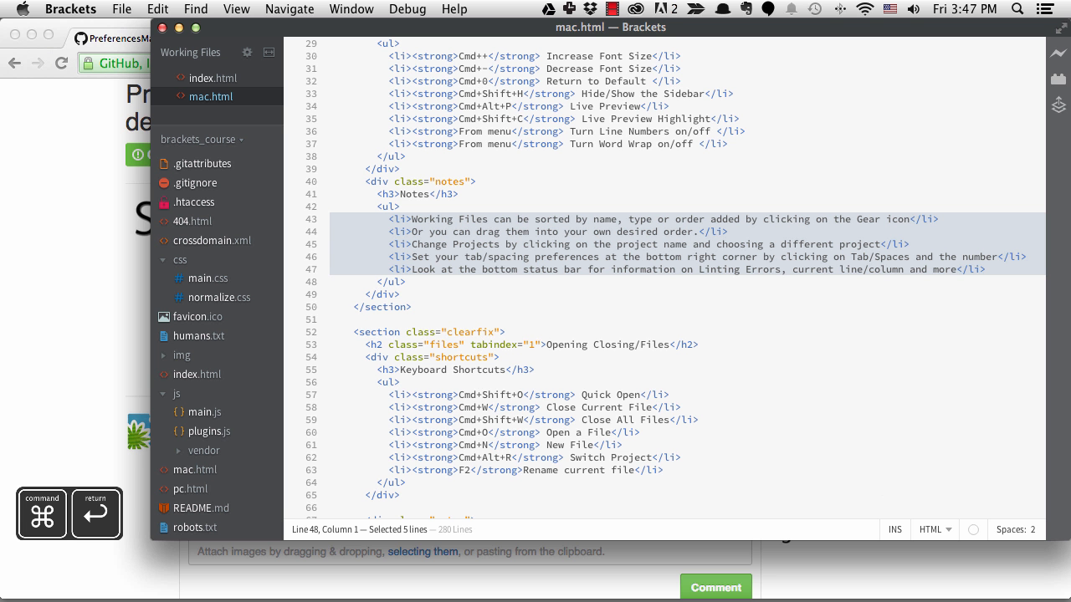
{"action": "left_click", "coordinate": [812, 268]}
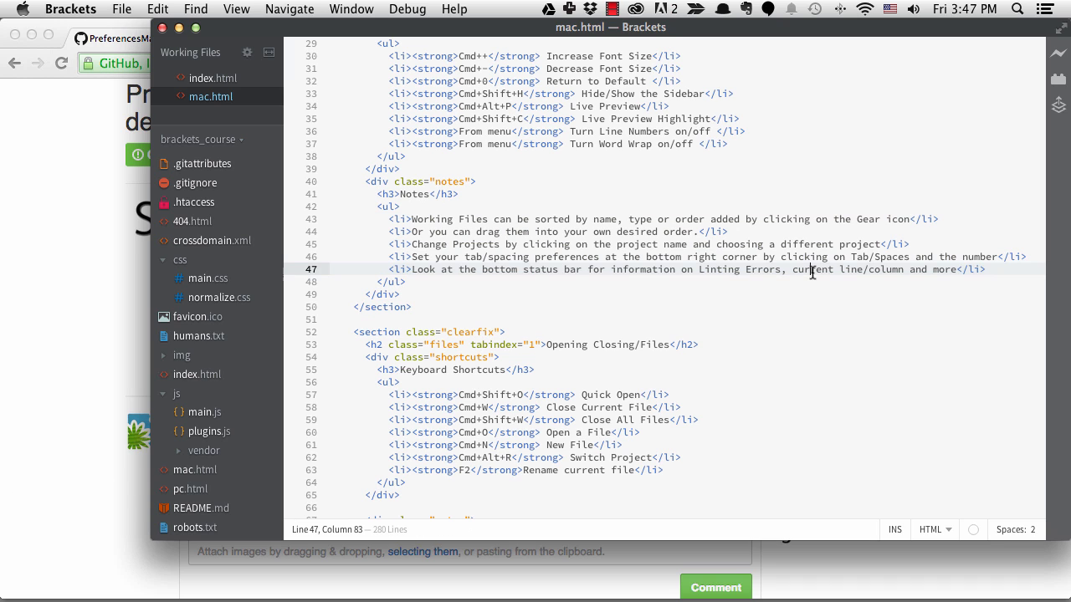
{"action": "key", "text": "cmd+v"}
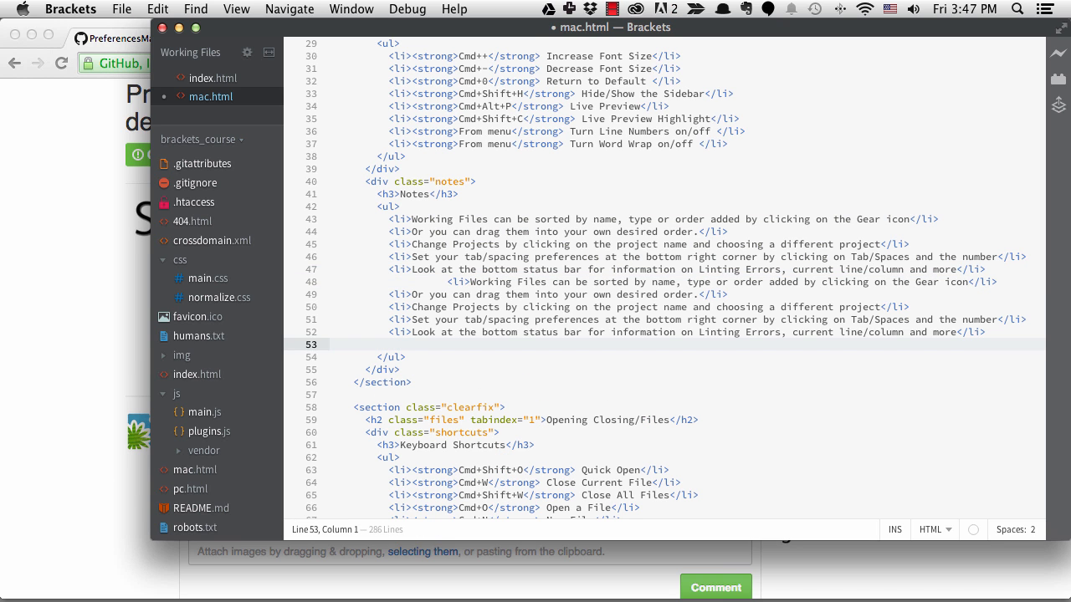
{"action": "key", "text": "cmd+z"}
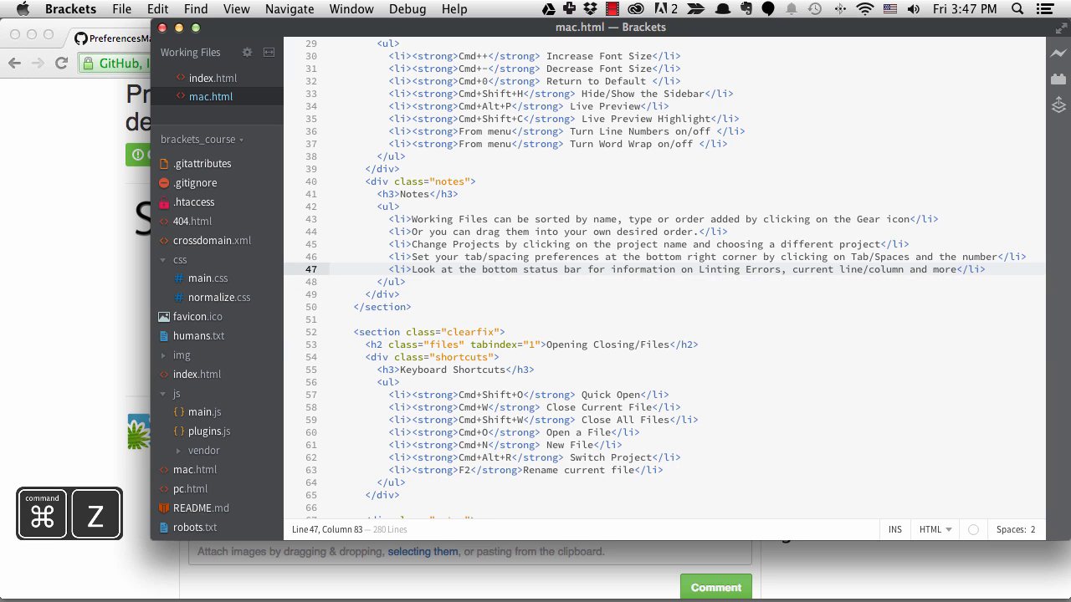
{"action": "key", "text": "Cmd+R"}
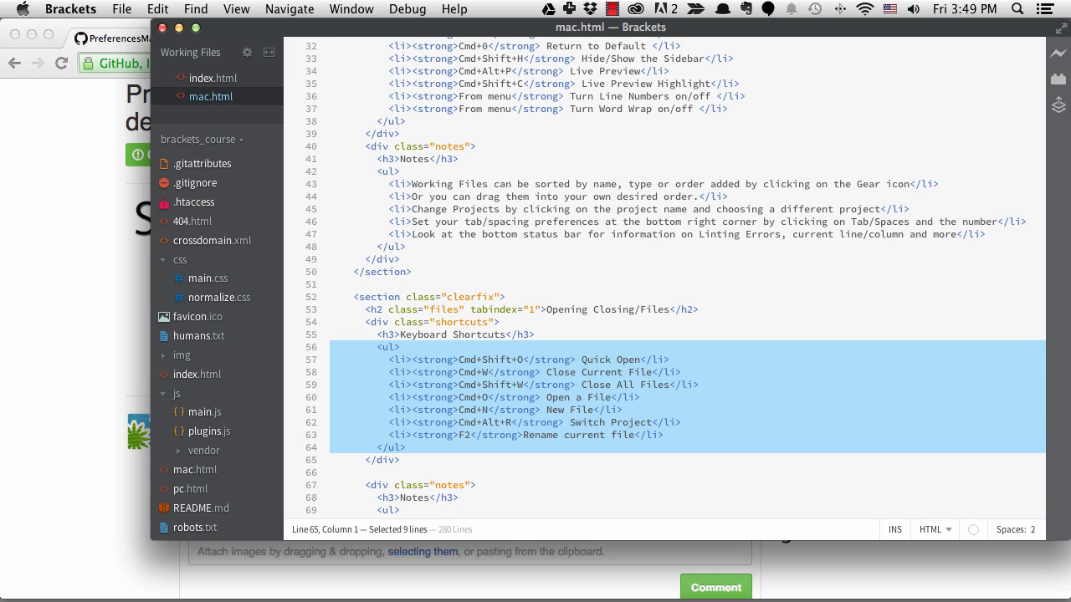
- Scroll through the Installed extensions — Join Lines, Markdown Preview, Paste and Indent, QuickDocsJS — and close the manager
{"action": "left_click", "coordinate": [1057, 80]}
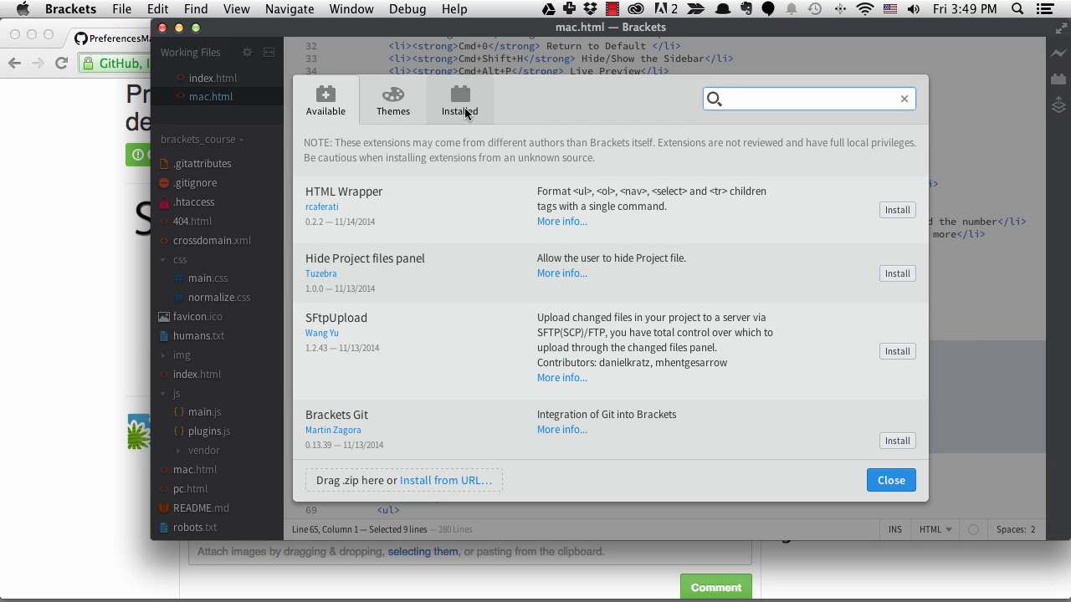
{"action": "left_click", "coordinate": [461, 100]}
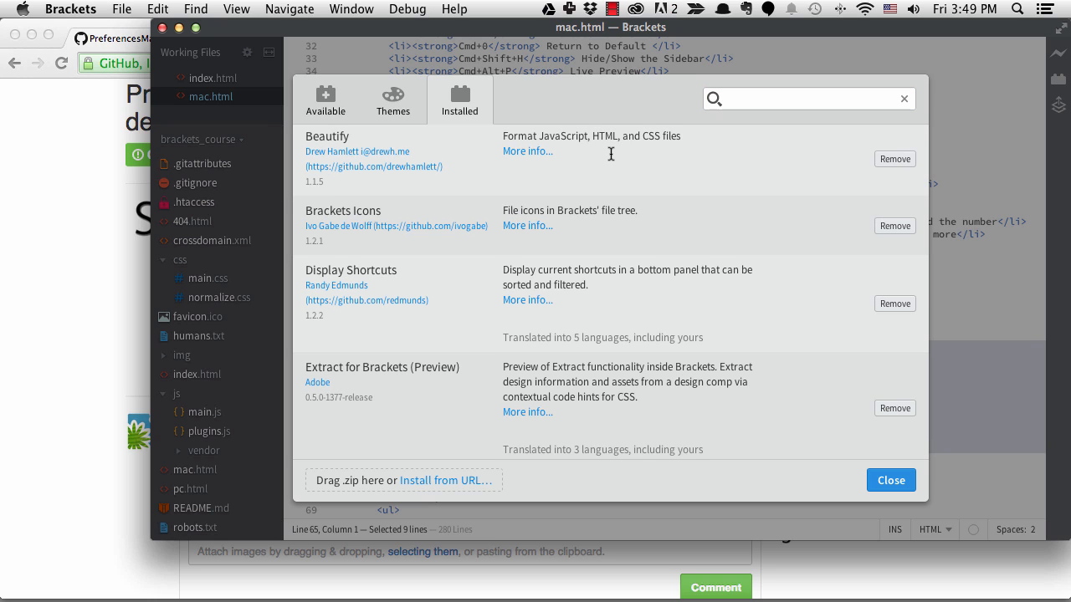
{"action": "scroll", "scroll_direction": "down", "scroll_amount": 3}
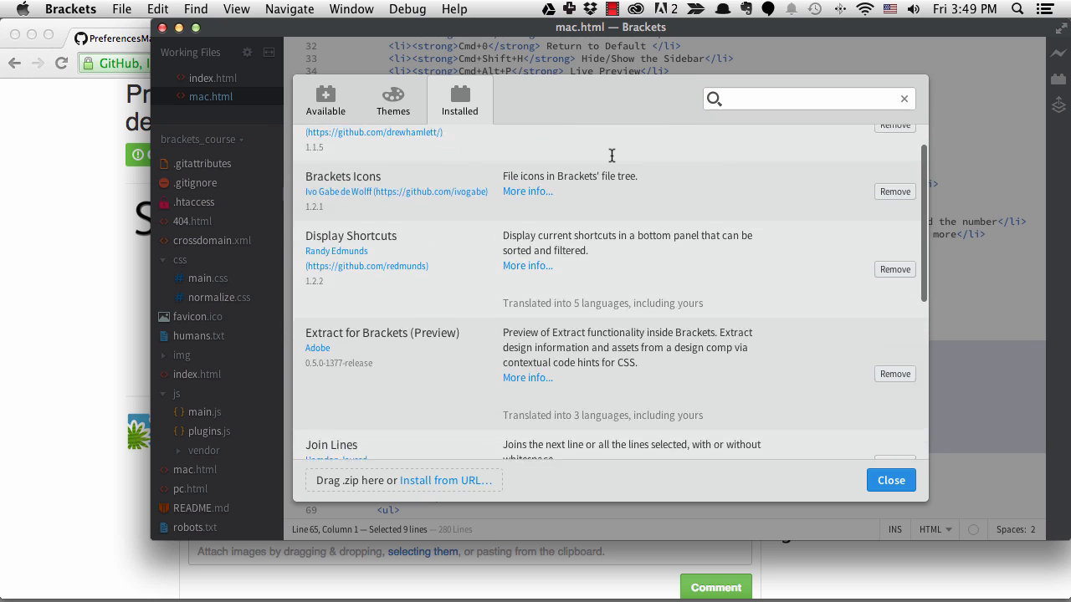
{"action": "scroll", "scroll_direction": "down", "scroll_amount": 3}
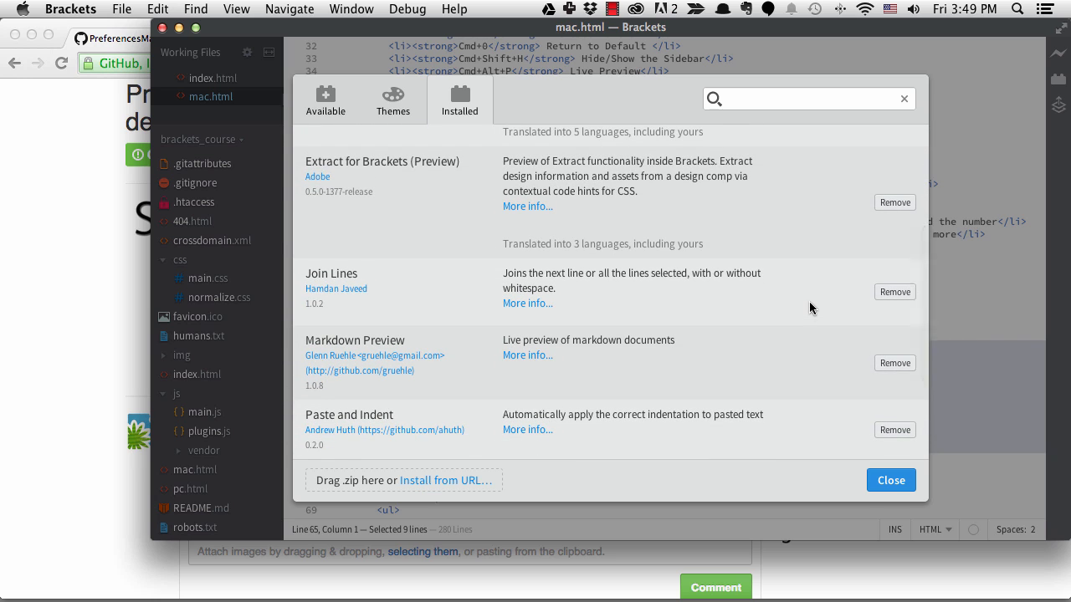
{"action": "scroll", "scroll_direction": "down", "scroll_amount": 3}
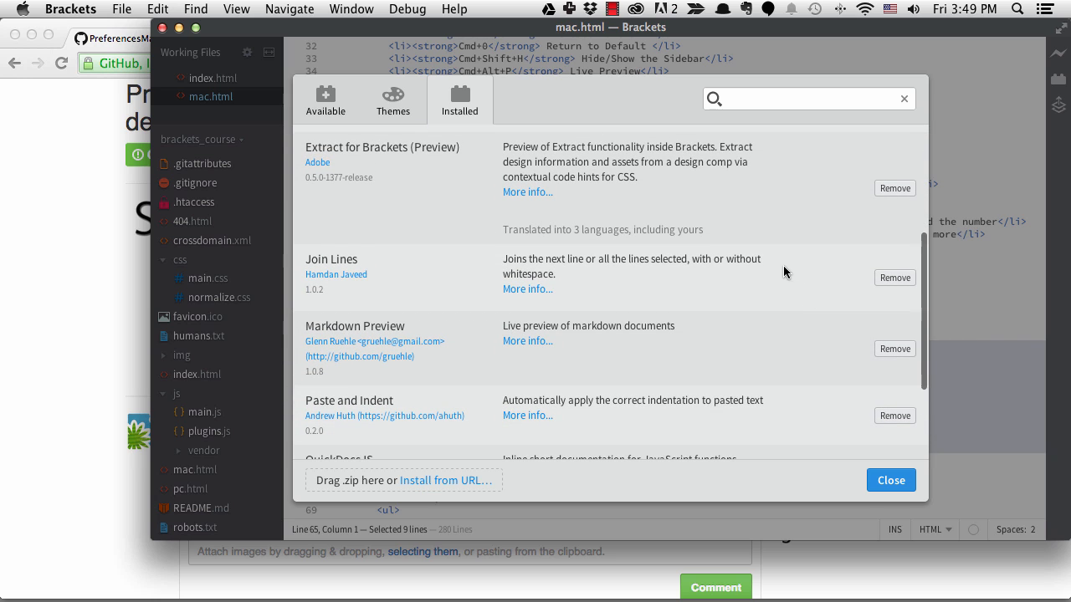
{"action": "scroll", "scroll_direction": "down", "scroll_amount": 3}
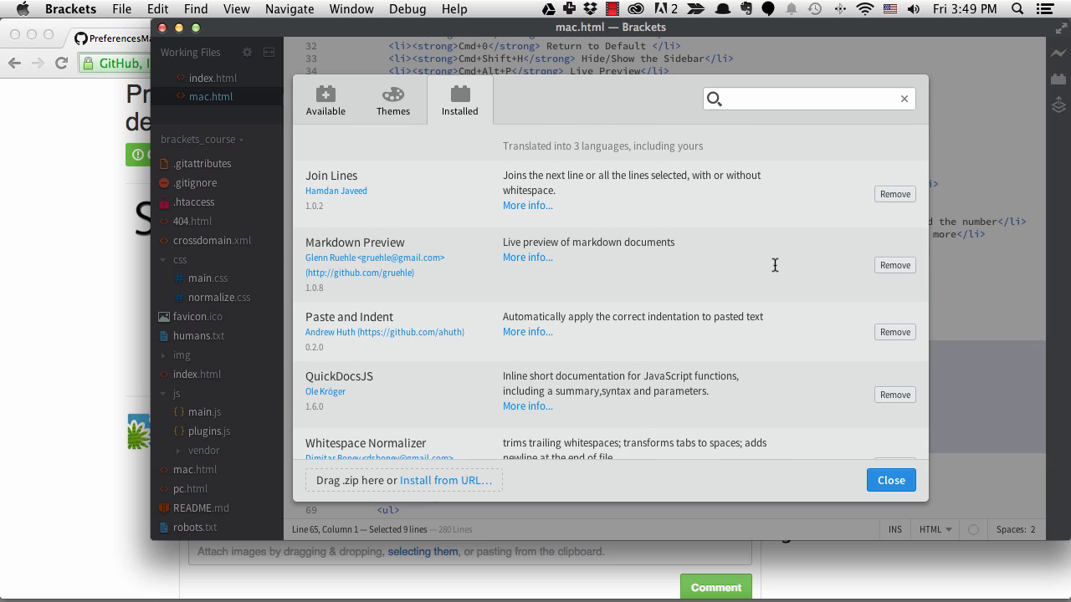
{"action": "scroll", "scroll_direction": "down", "scroll_amount": 3}
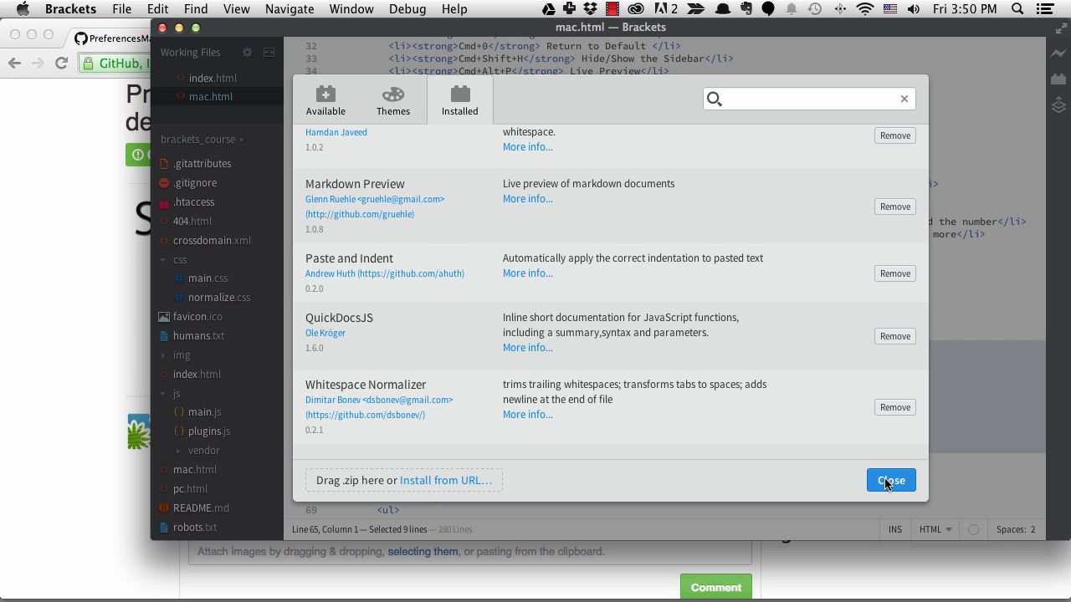
{"action": "left_click", "coordinate": [891, 481]}
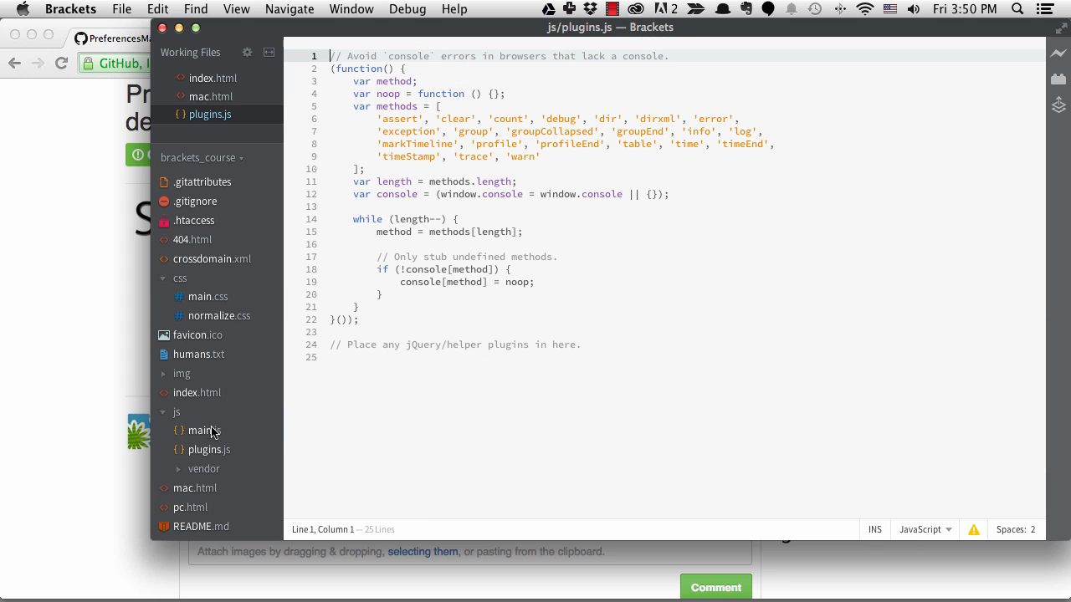
{"action": "mouse_move", "coordinate": [393, 237]}
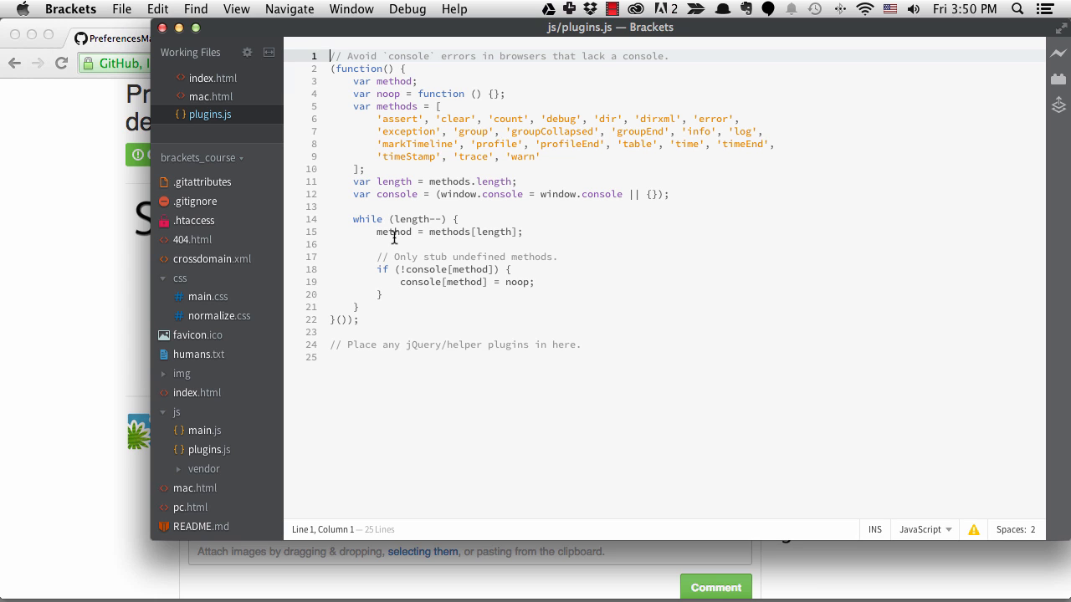
- Beautify plugins.js from the Edit menu, reindenting it to two spaces, then reopen Edit
{"action": "left_click", "coordinate": [157, 10]}
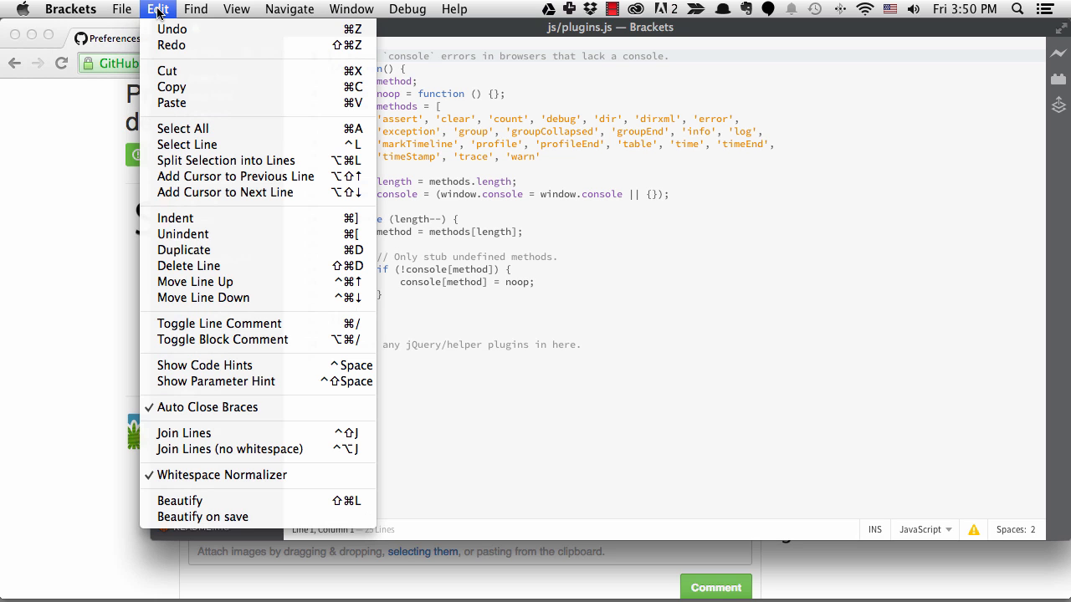
{"action": "mouse_move", "coordinate": [181, 501]}
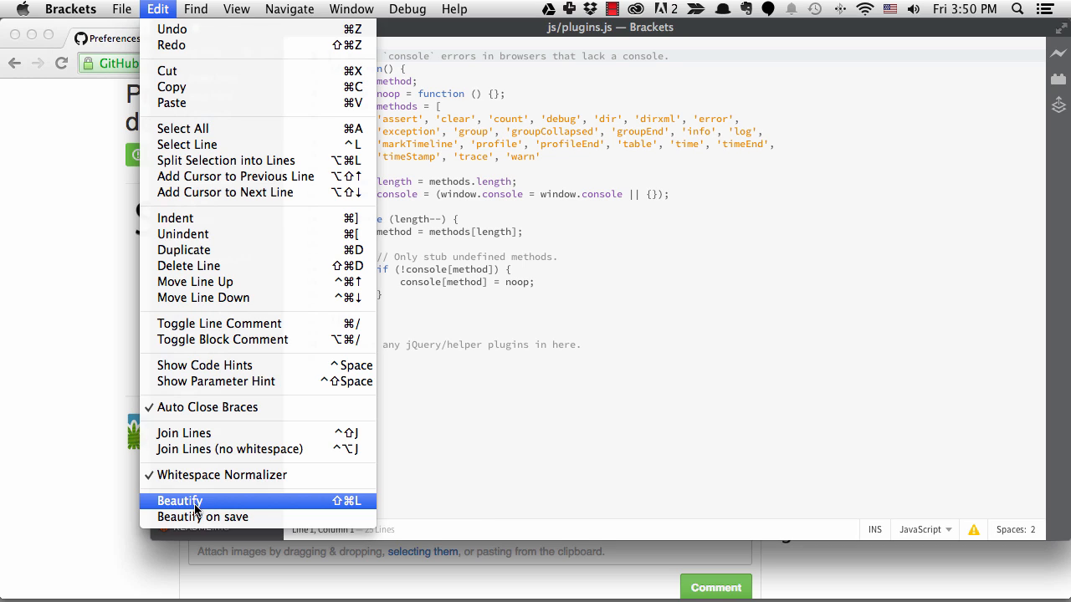
{"action": "mouse_move", "coordinate": [196, 517]}
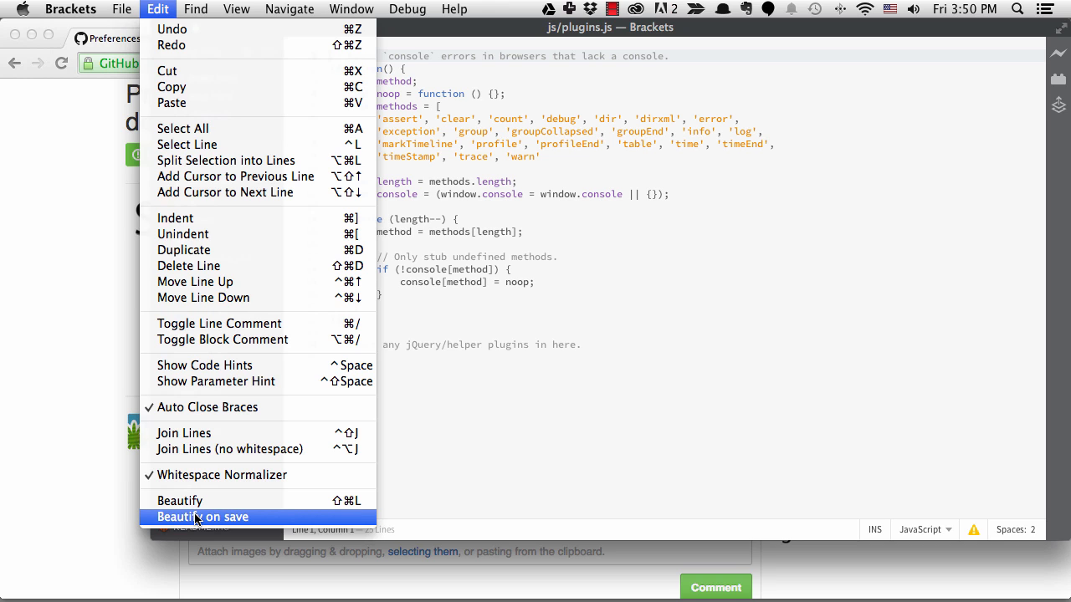
{"action": "mouse_move", "coordinate": [181, 502]}
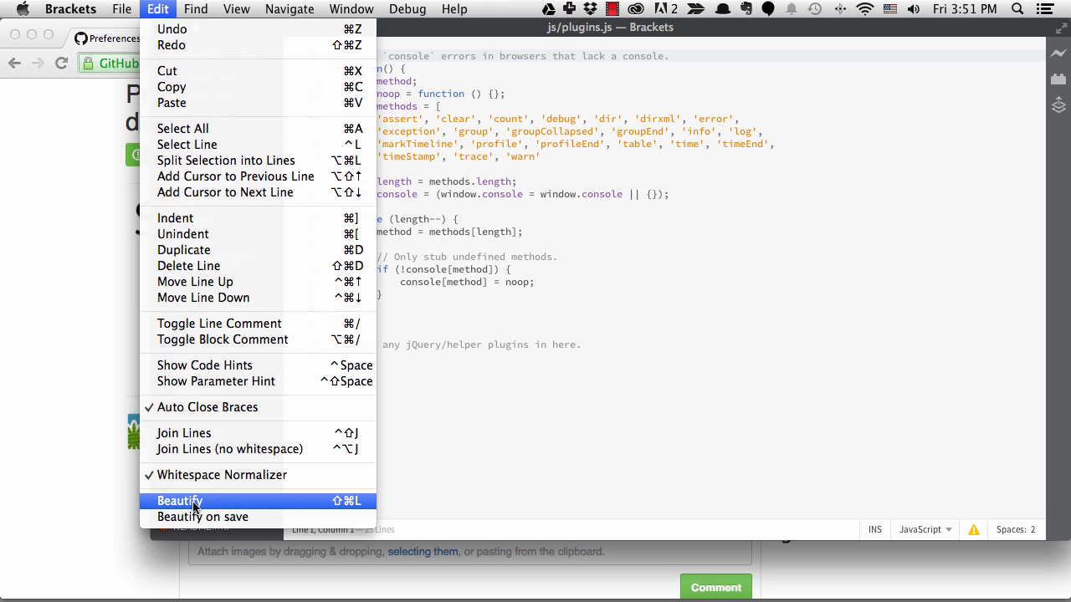
{"action": "left_click", "coordinate": [179, 501]}
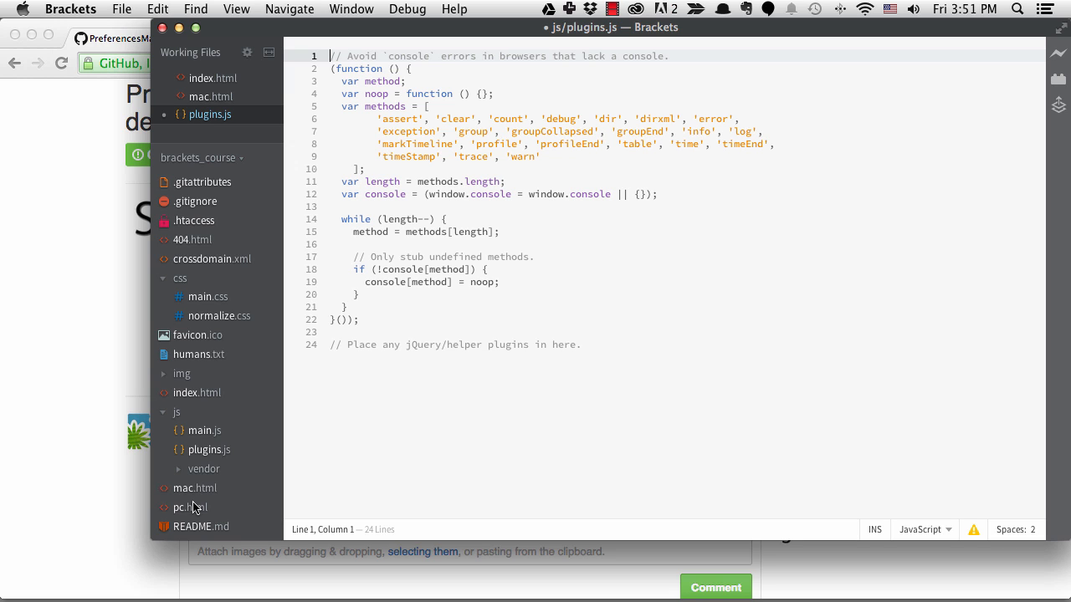
{"action": "mouse_move", "coordinate": [35, 261]}
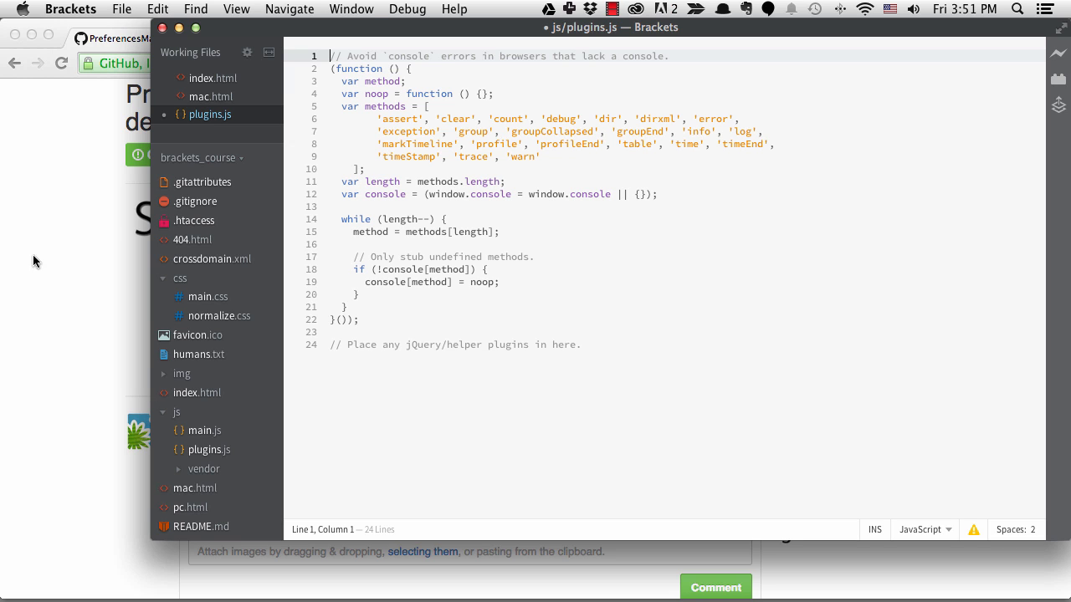
{"action": "left_click", "coordinate": [157, 10]}
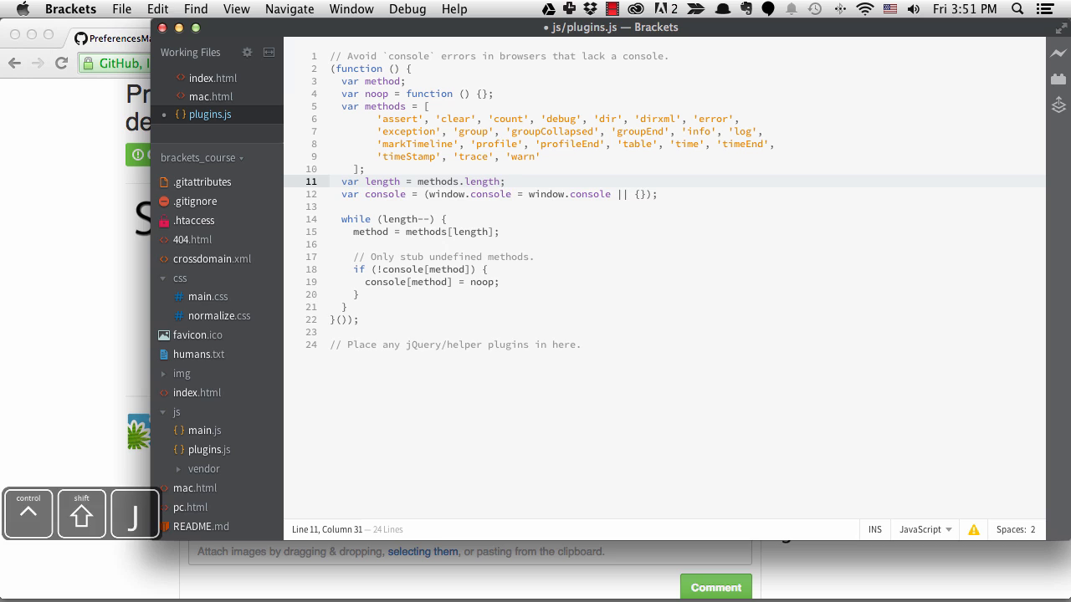
{"action": "key", "text": "cmd+z"}
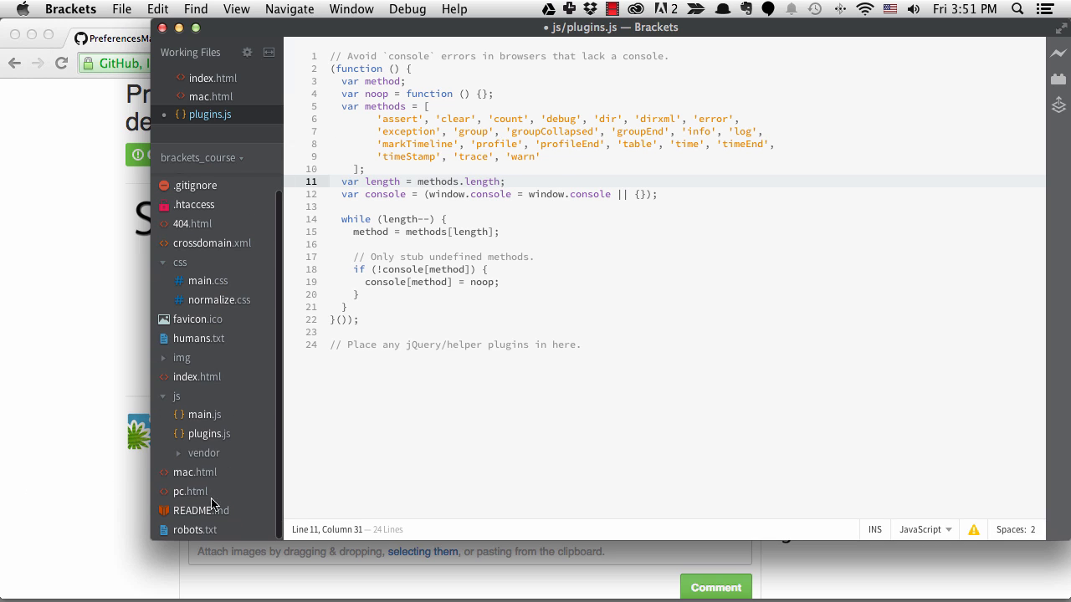
{"action": "left_click", "coordinate": [199, 510]}
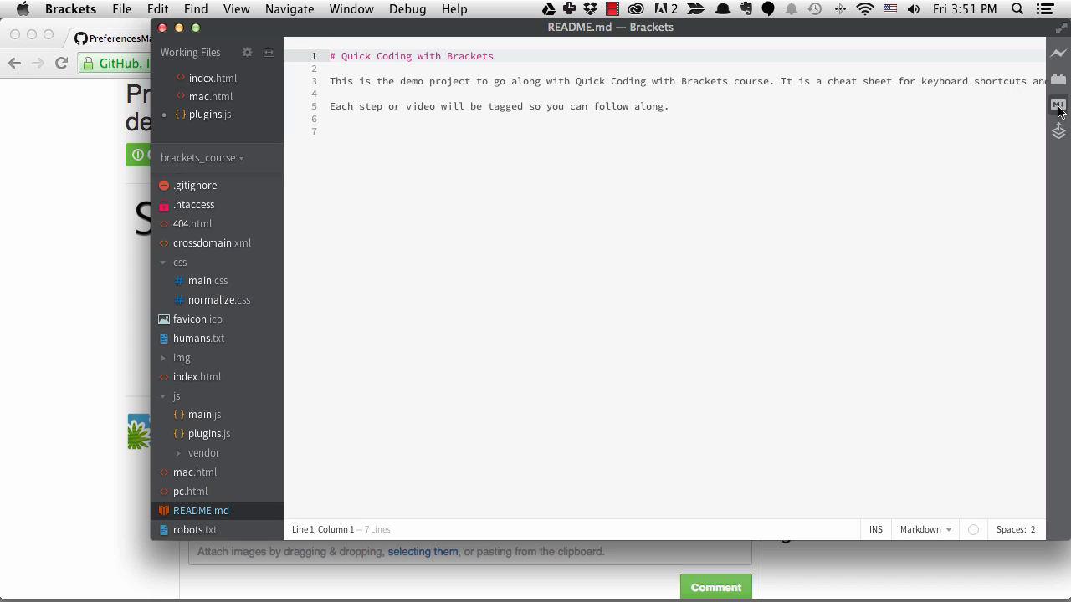
- Show the Markdown preview and add list item '* item 1' and code 'test = 1;' to README.md
{"action": "left_click", "coordinate": [1054, 107]}
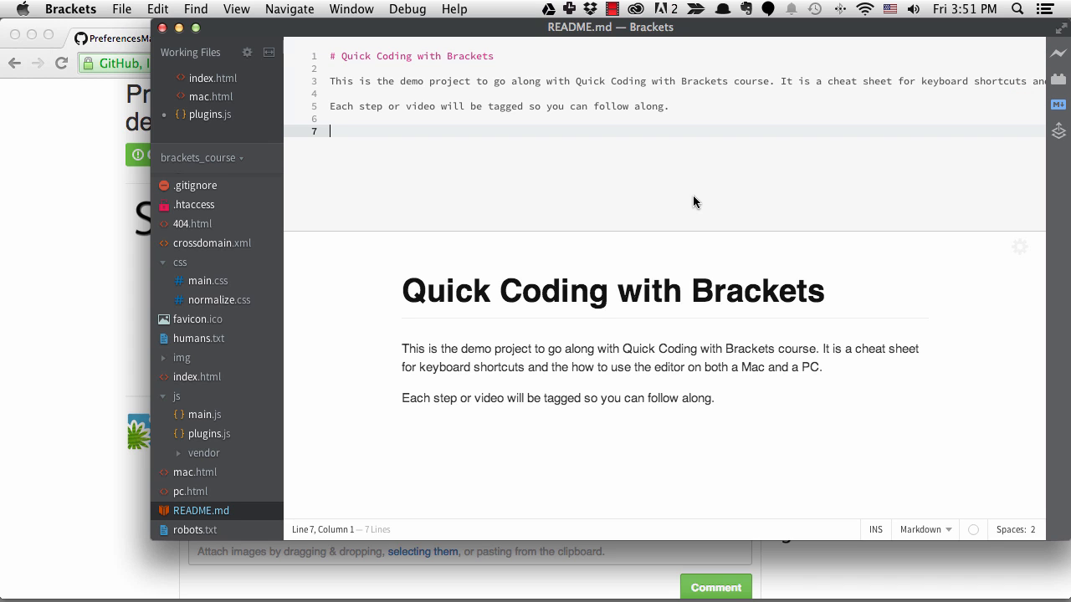
{"action": "type", "text": "* item 1"}
{"action": "type", "text": "var"}
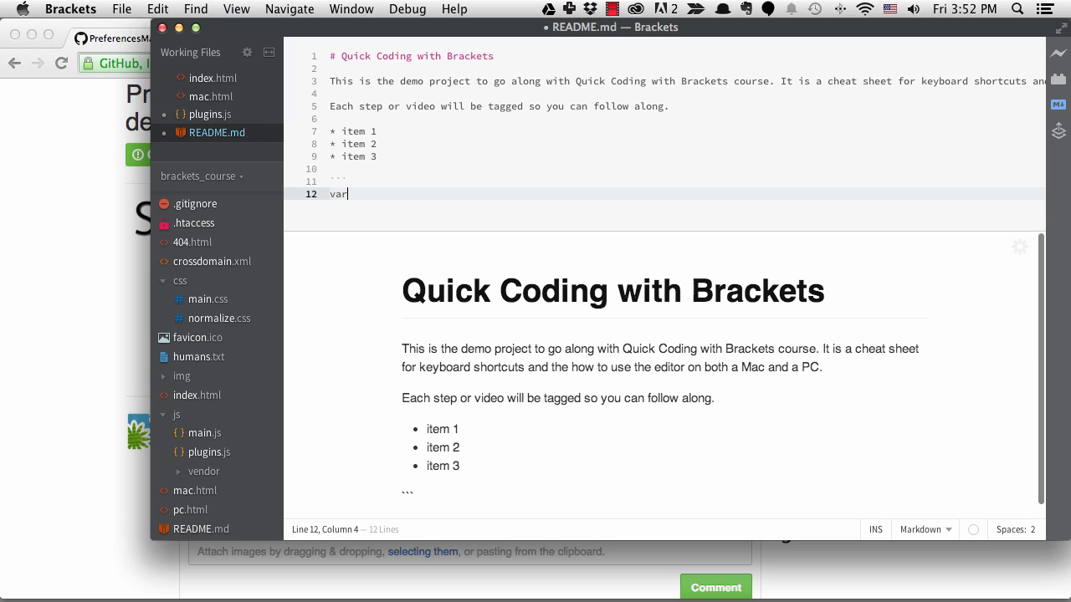
{"action": "type", "text": "test = 1;"}
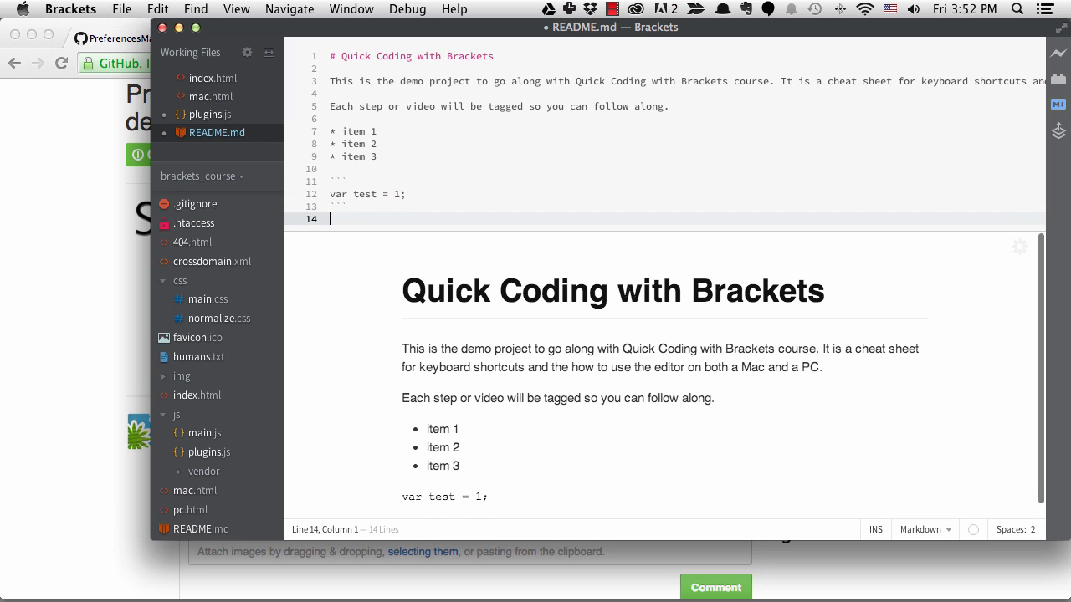
- Switch the preview theme to Dark, hide the preview, and switch to main.js
{"action": "left_click", "coordinate": [1017, 246]}
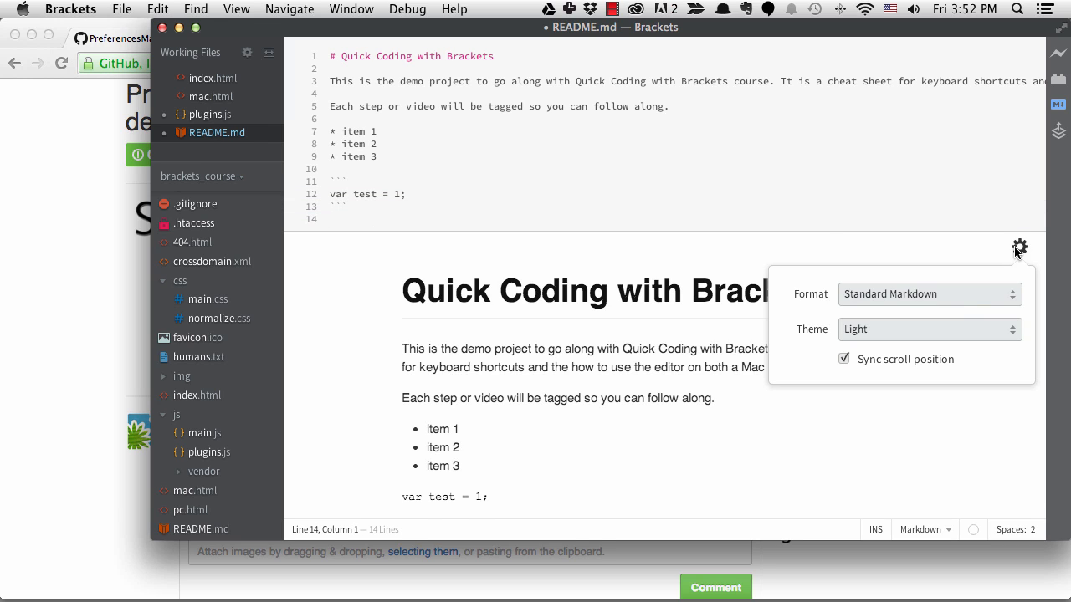
{"action": "left_click", "coordinate": [929, 329]}
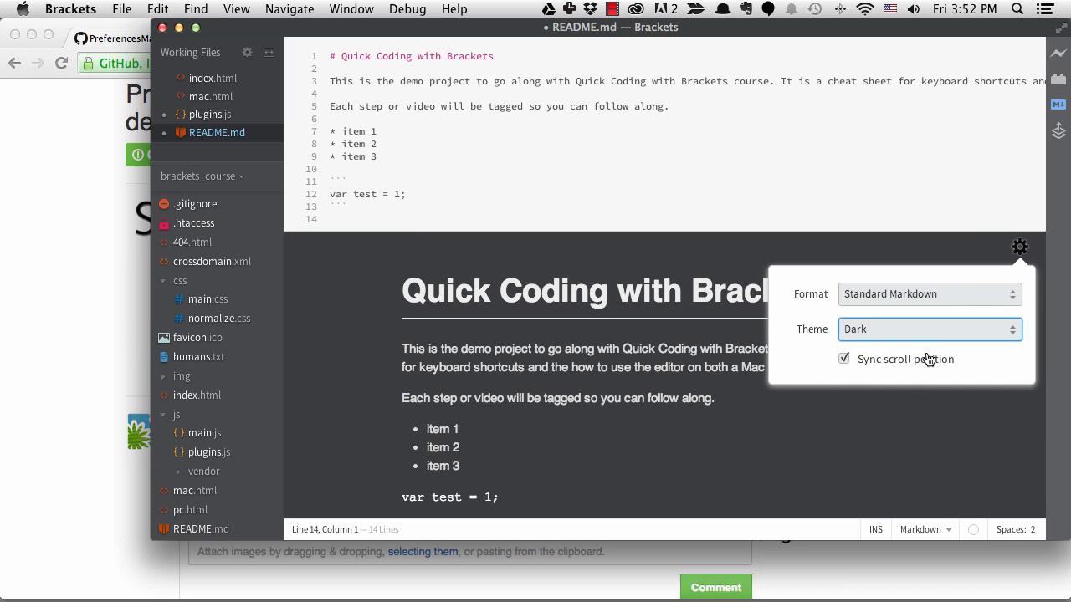
{"action": "left_click", "coordinate": [1054, 105]}
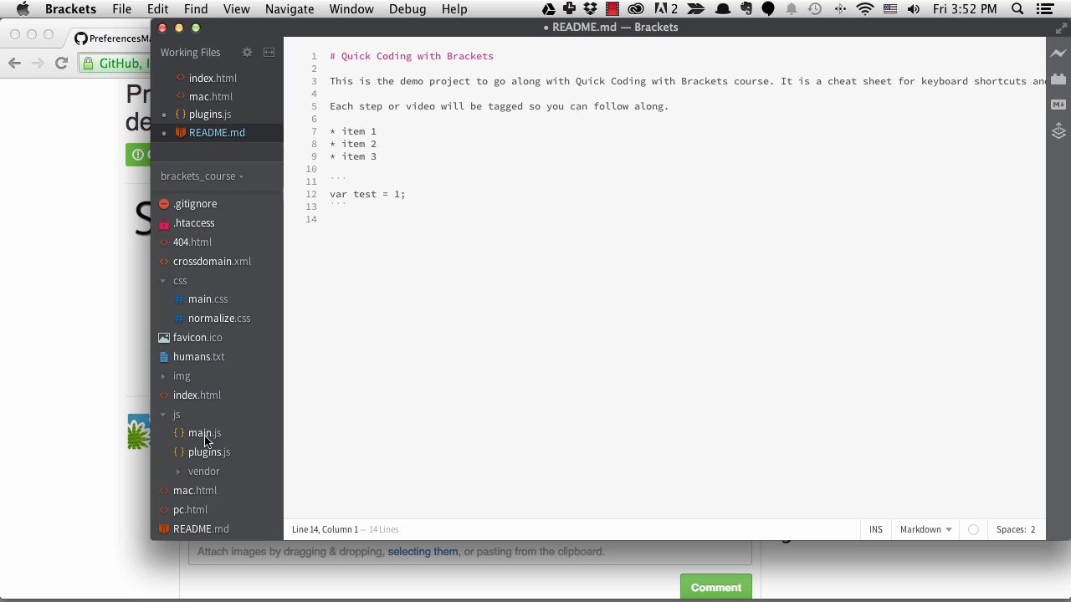
{"action": "left_click", "coordinate": [204, 431]}
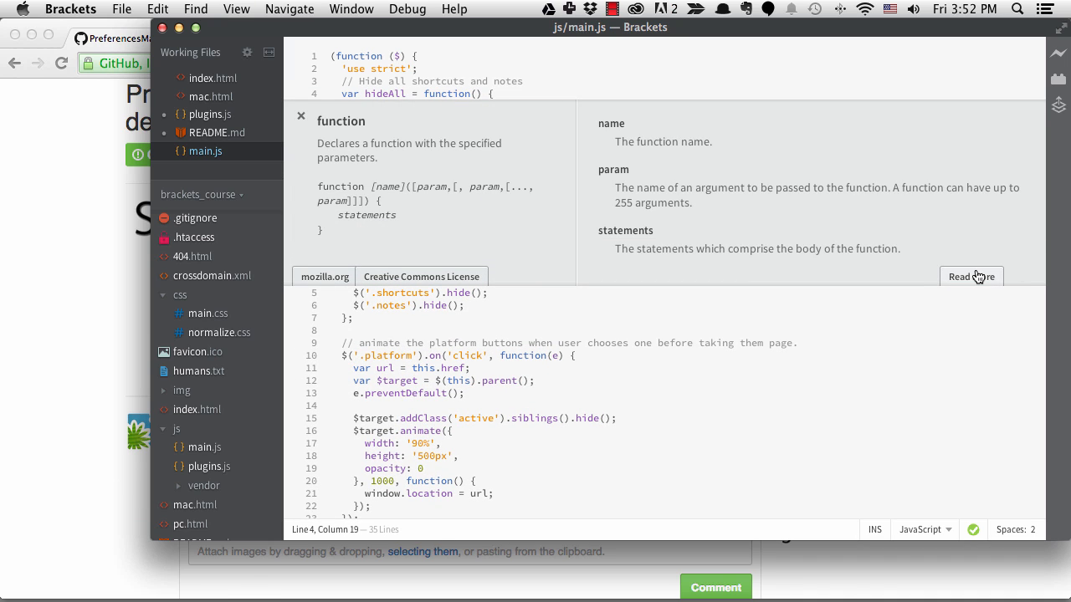
- Follow Read more from the function inline docs to its full online reference
{"action": "left_click", "coordinate": [971, 276]}
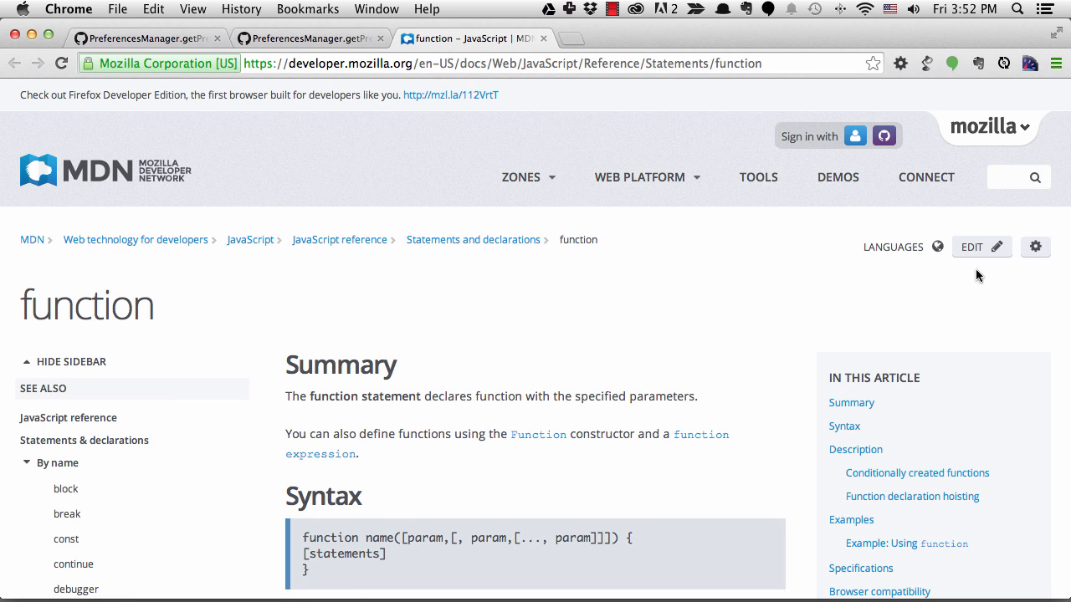
- Switch from Chrome's MDN function page back to Brackets with Cmd+Tab
{"action": "key", "text": "cmd+tab"}
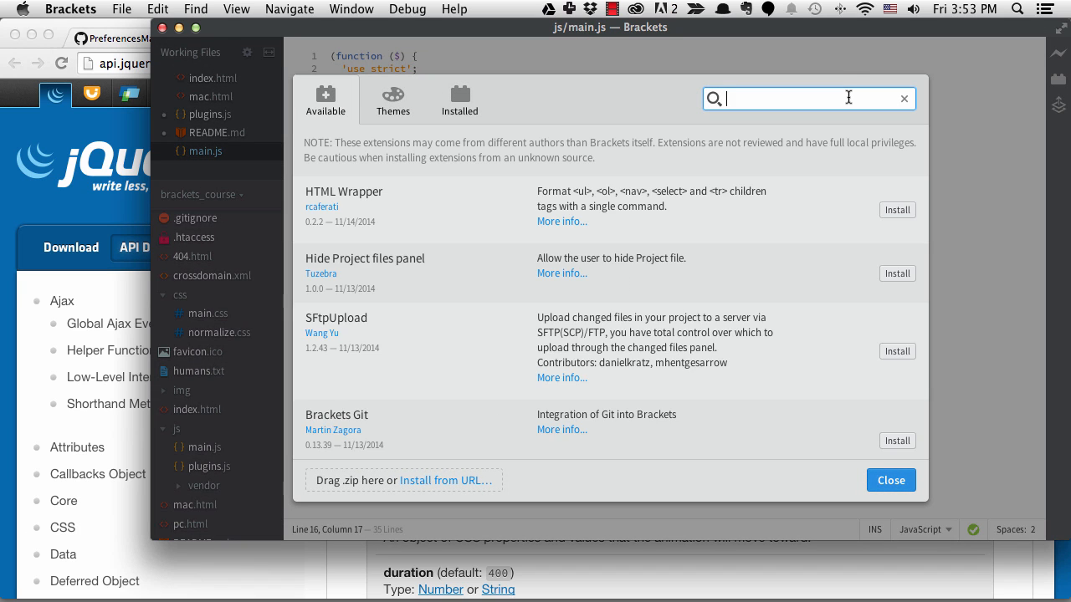
- Search the available extensions for 'quickdoc', listing QuickDocsJS as installed
{"action": "type", "text": "quickdoc"}
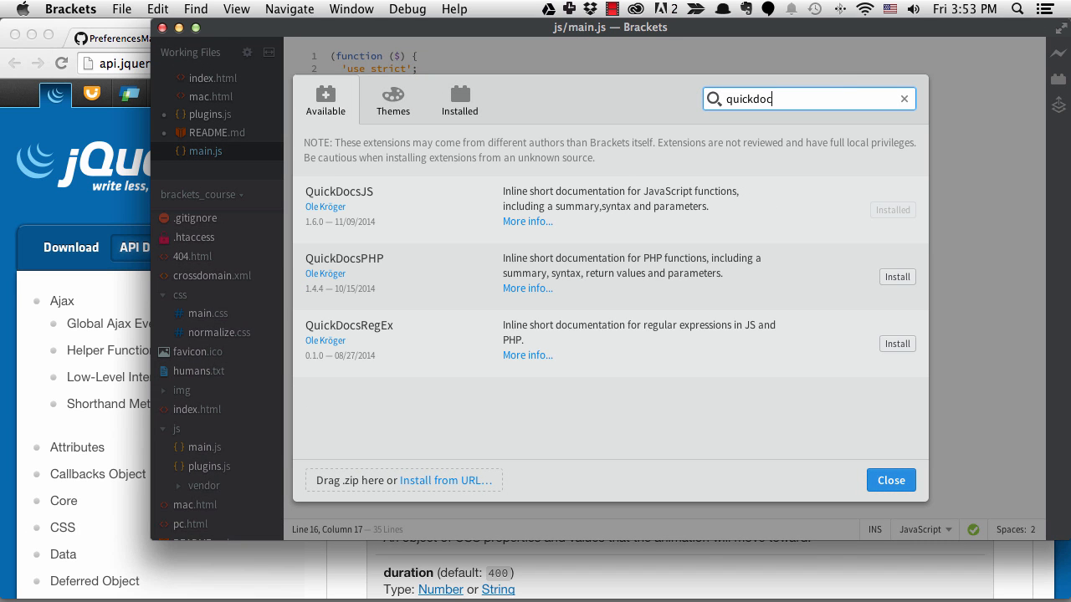